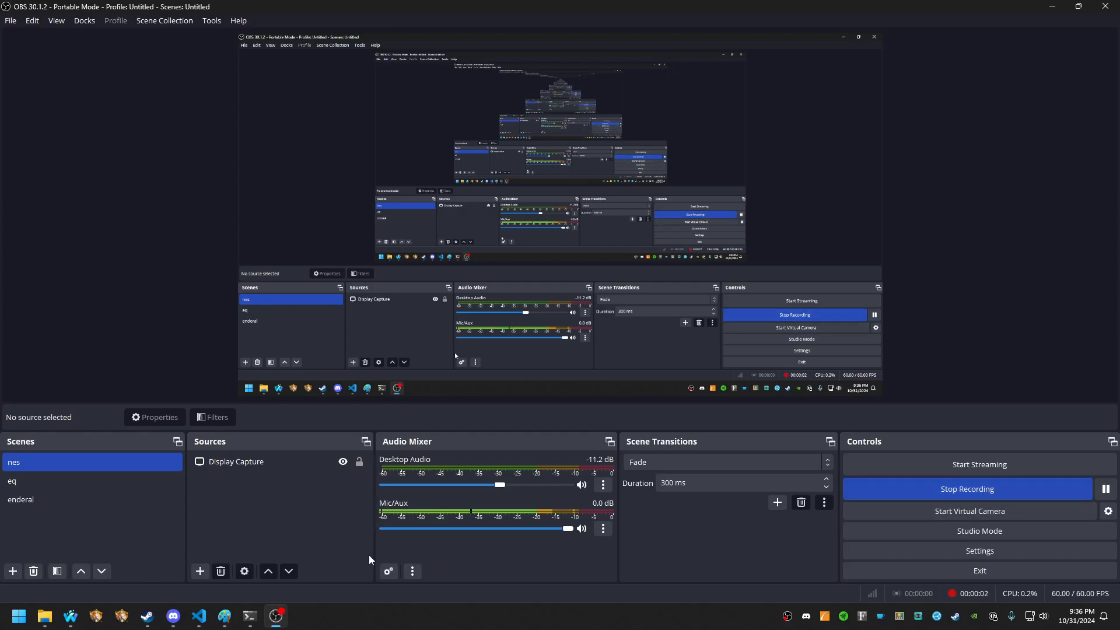
mouse_move(44, 615)
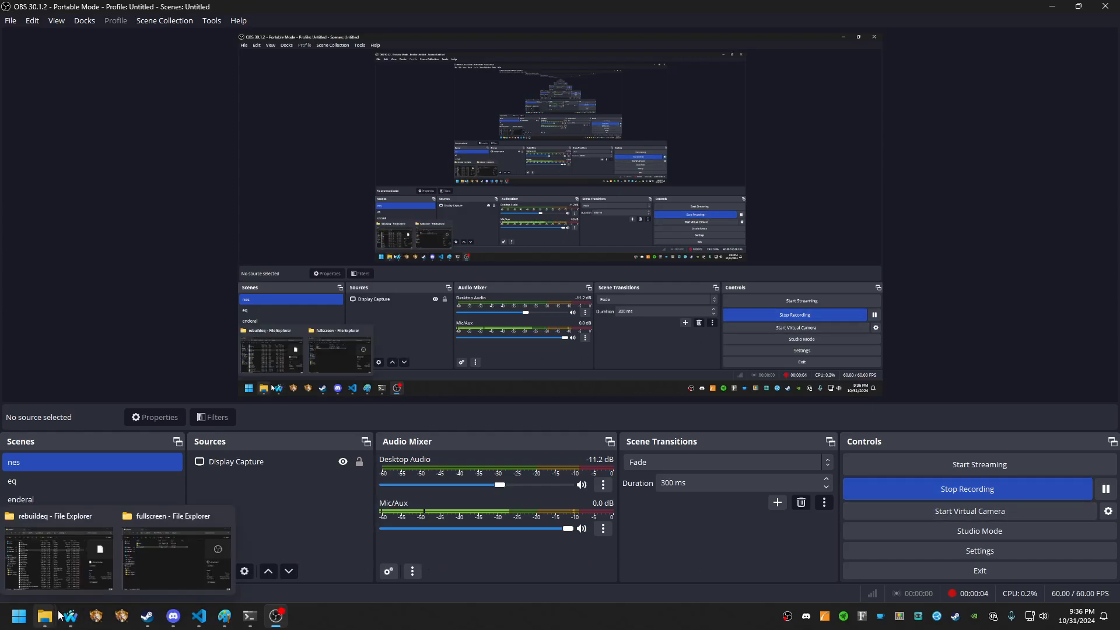
- Switch to the rebuildeq folder window from File Explorer's taskbar icon
left_click(57, 557)
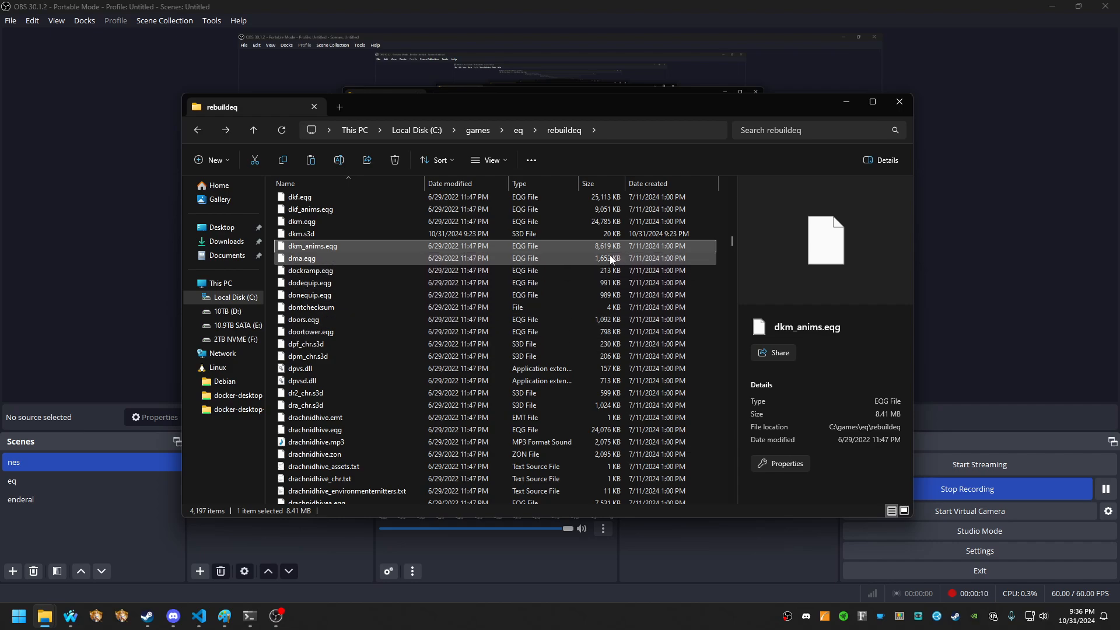
- Delete dkm.s3d and the dkm_chr.quail folder, then enter the Resources folder
left_click(307, 233)
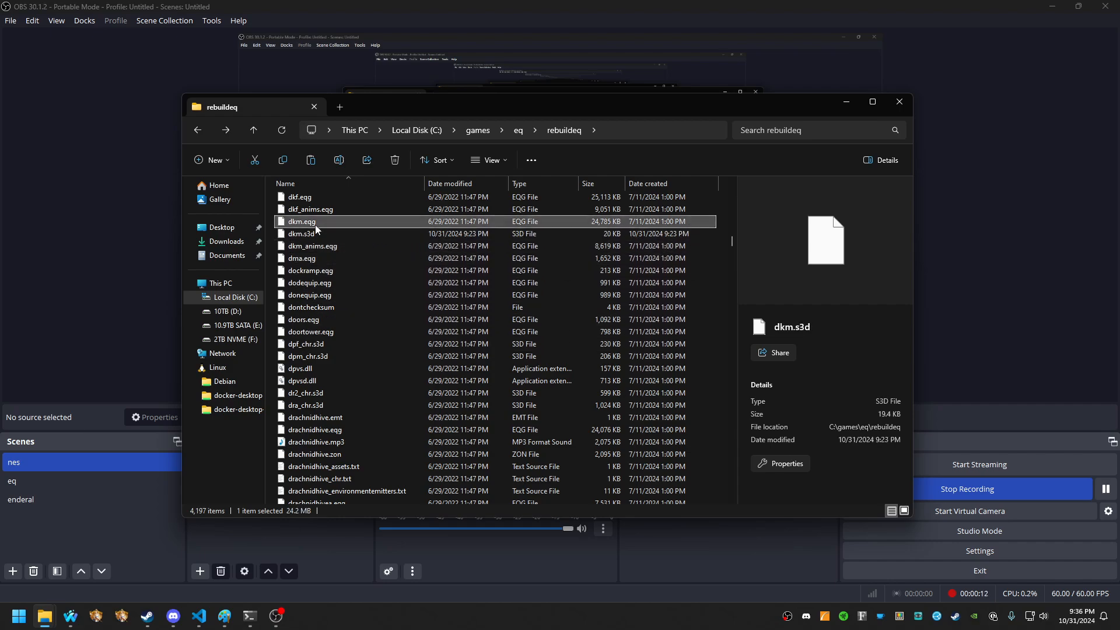
left_click(301, 233)
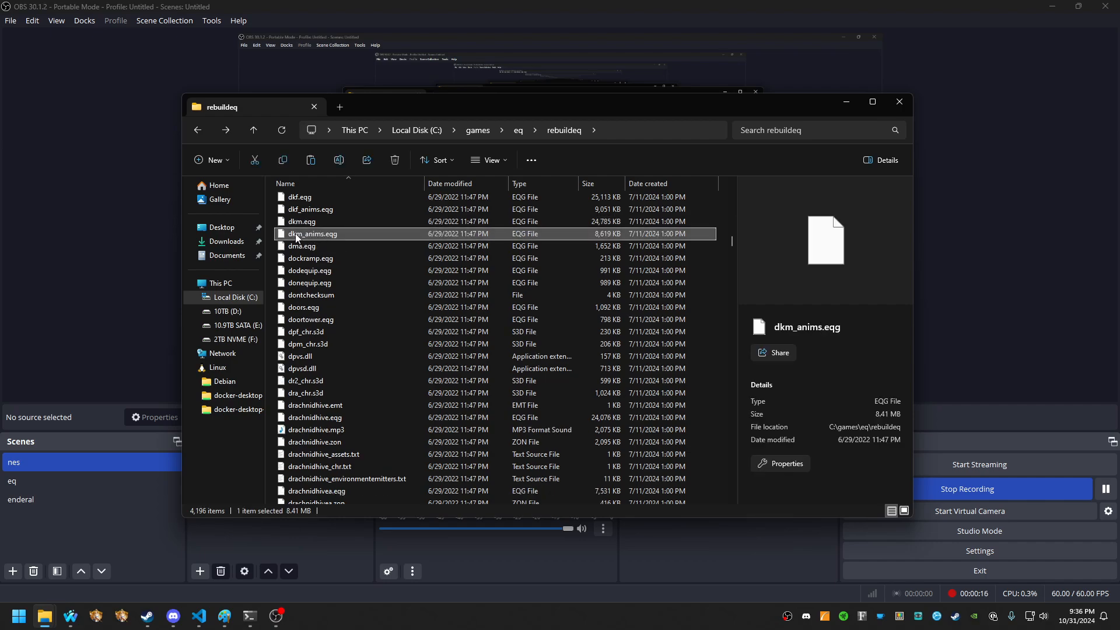
mouse_move(363, 245)
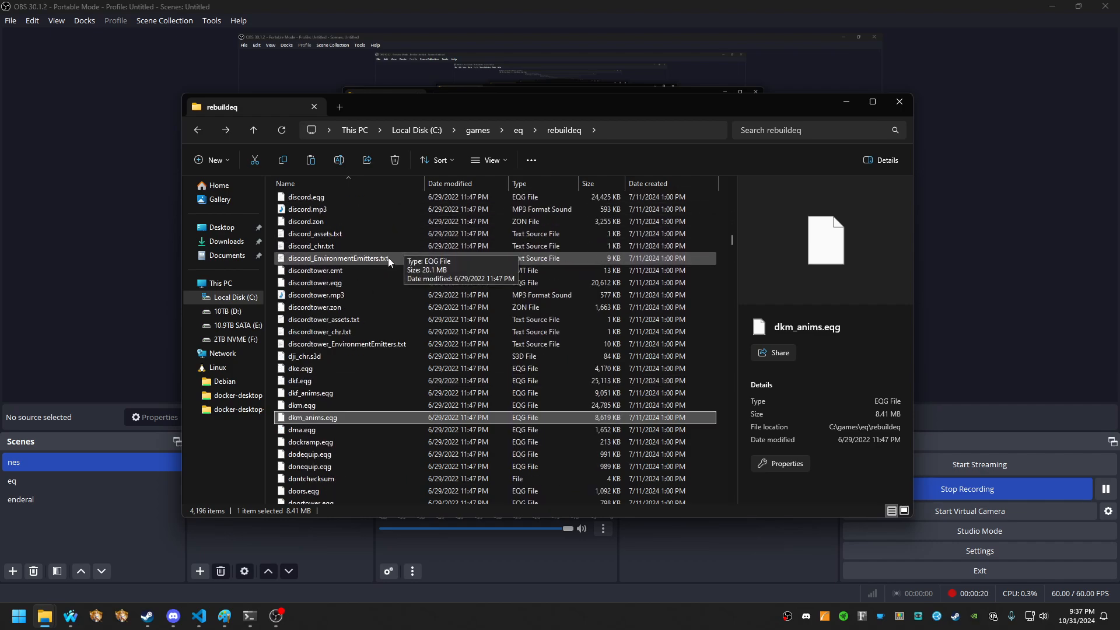
scroll("down", 3)
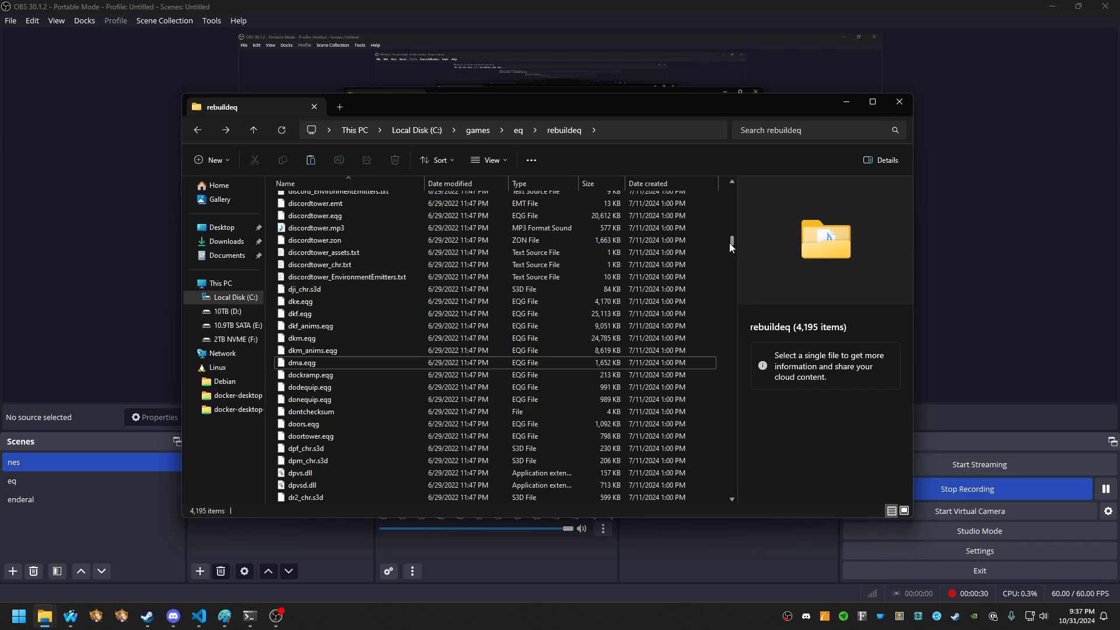
left_click(500, 130)
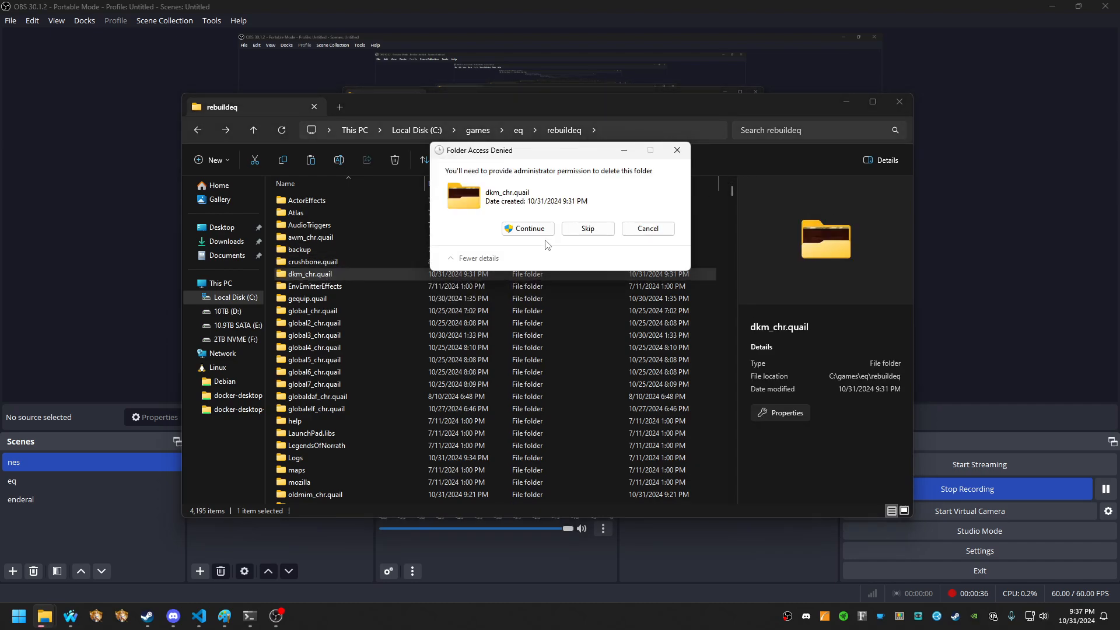
mouse_move(200, 616)
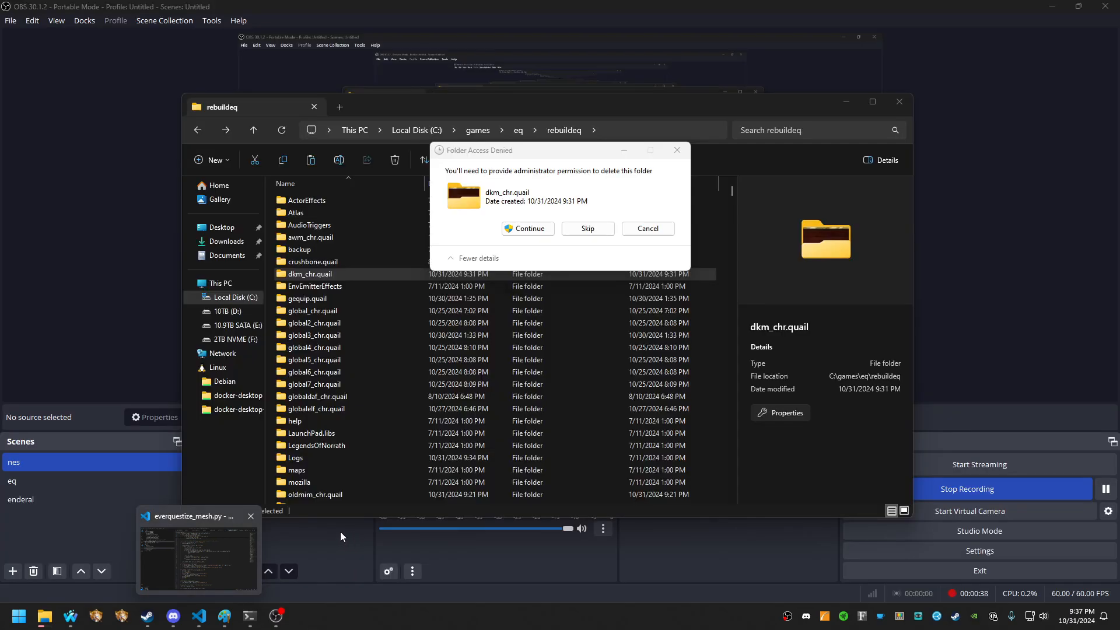
left_click(527, 229)
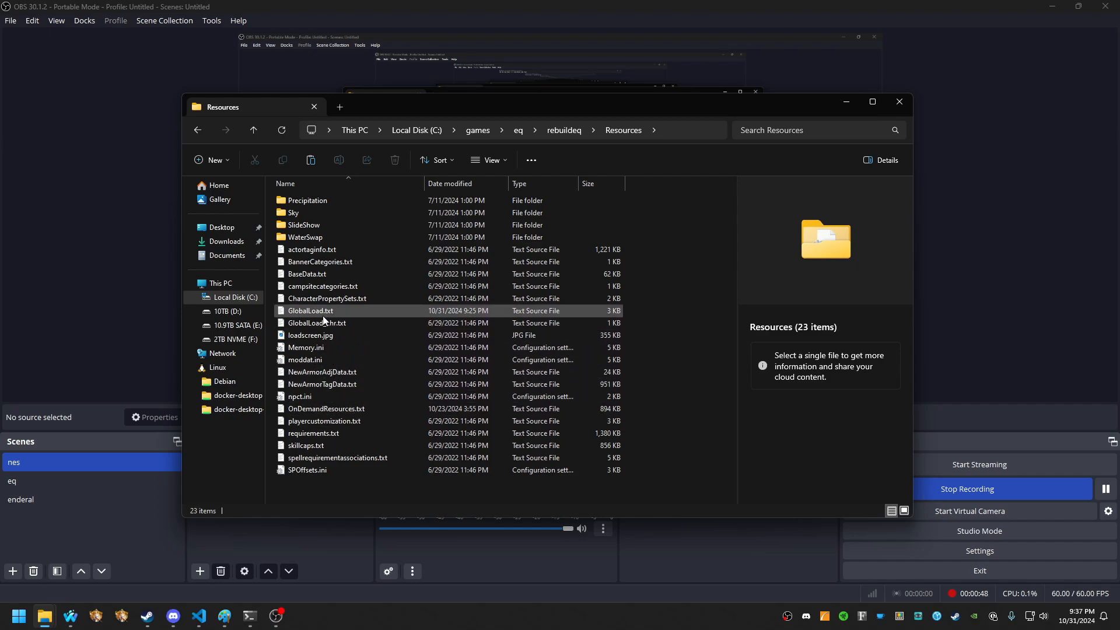
- Open GlobalLoad.txt and locate the dkm_chr Drakkin entry on line 50
double_click(310, 311)
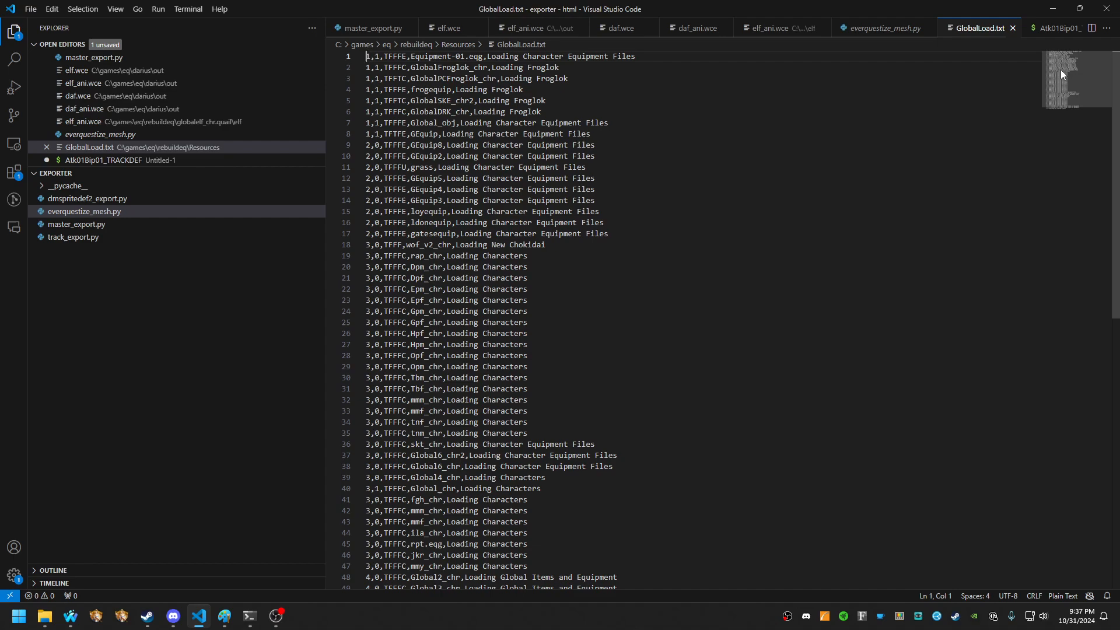
scroll("down", 3)
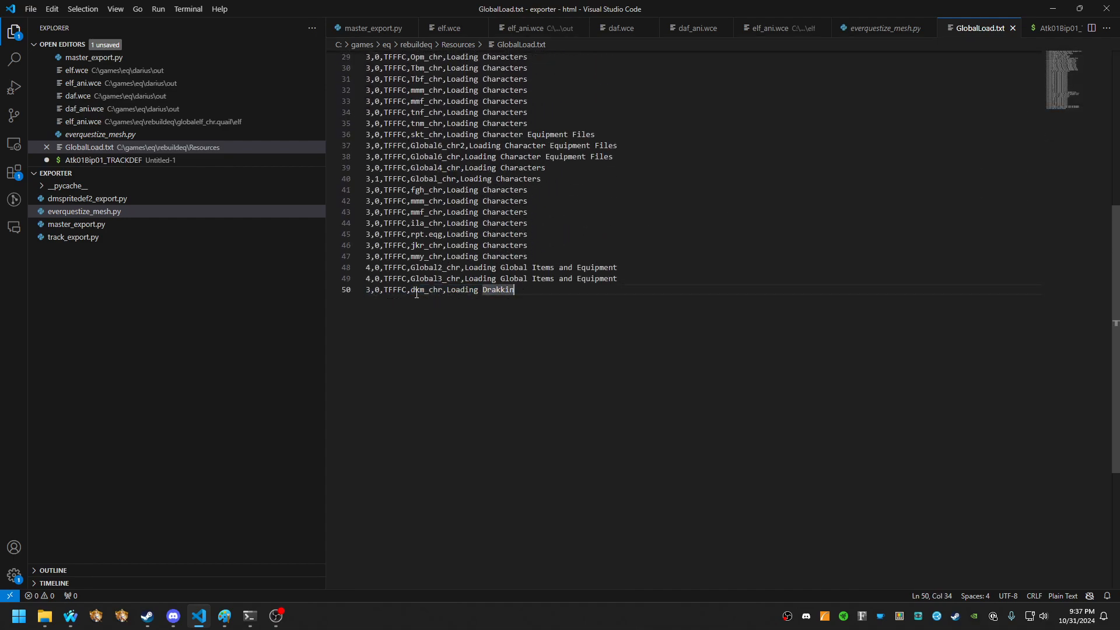
left_click(445, 290)
type("drakkin")
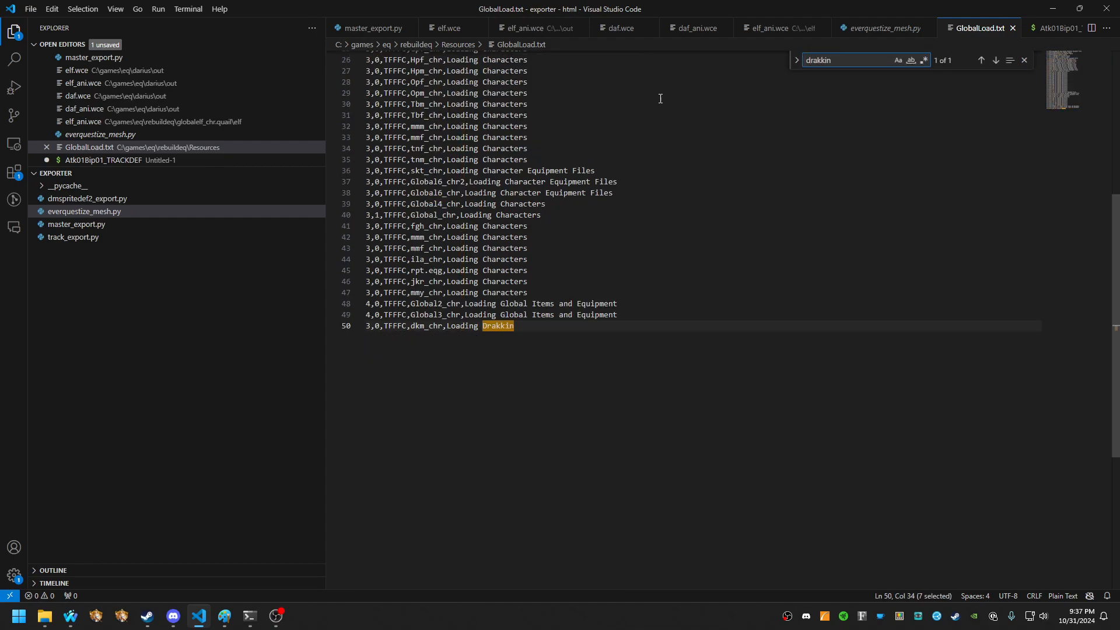
scroll("up", 3)
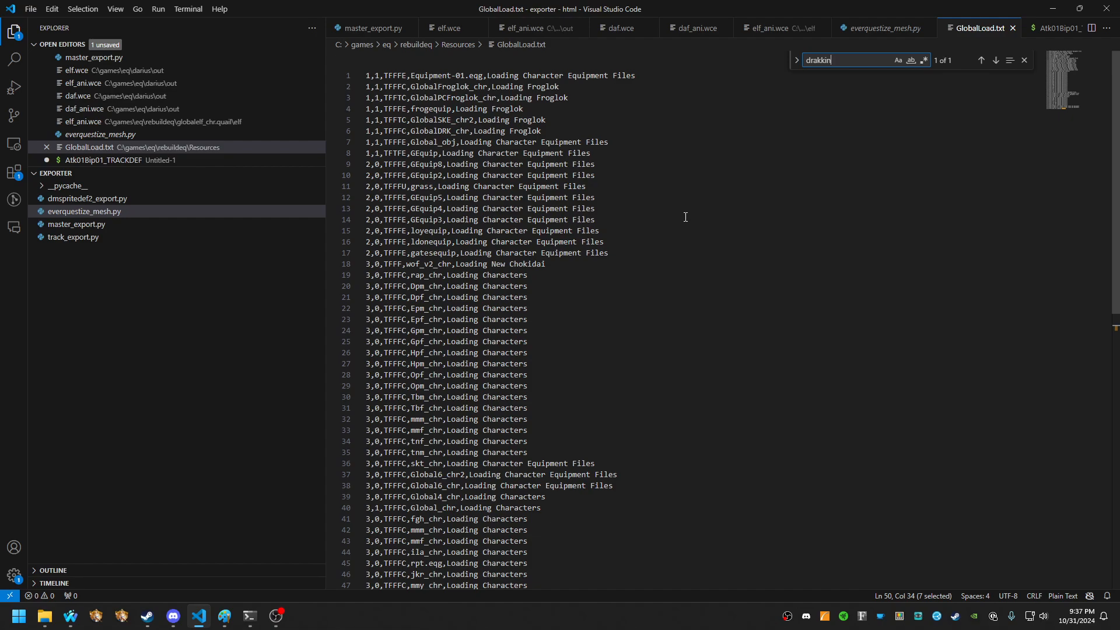
scroll("down", 3)
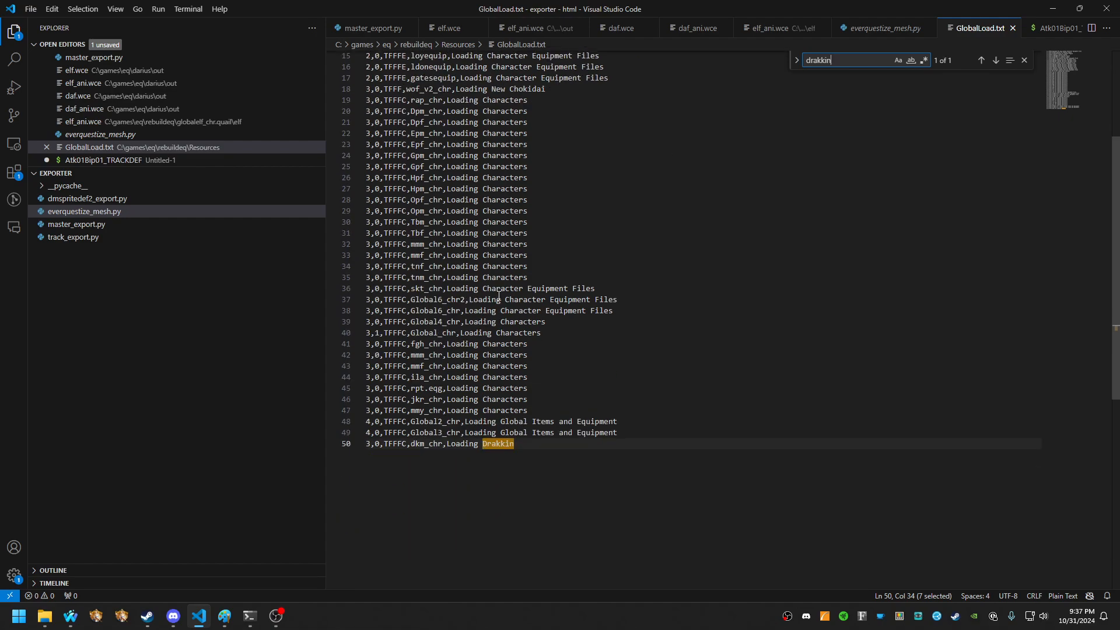
- Compare it against GlobalLoad_chr.txt, then return to GlobalLoad.txt
key("alt+tab")
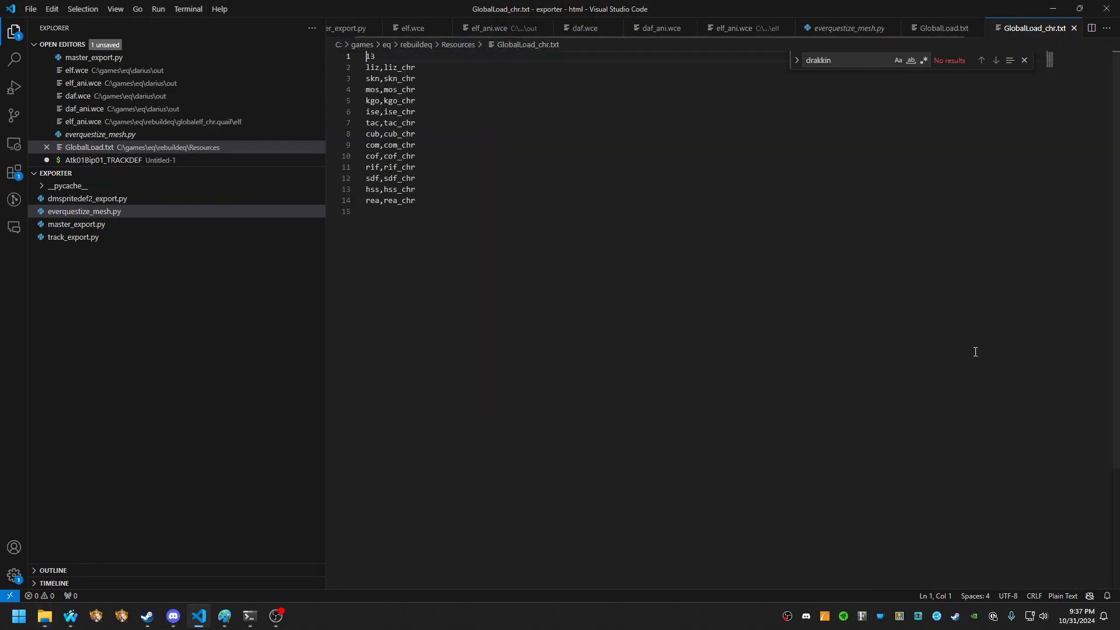
key("alt+tab")
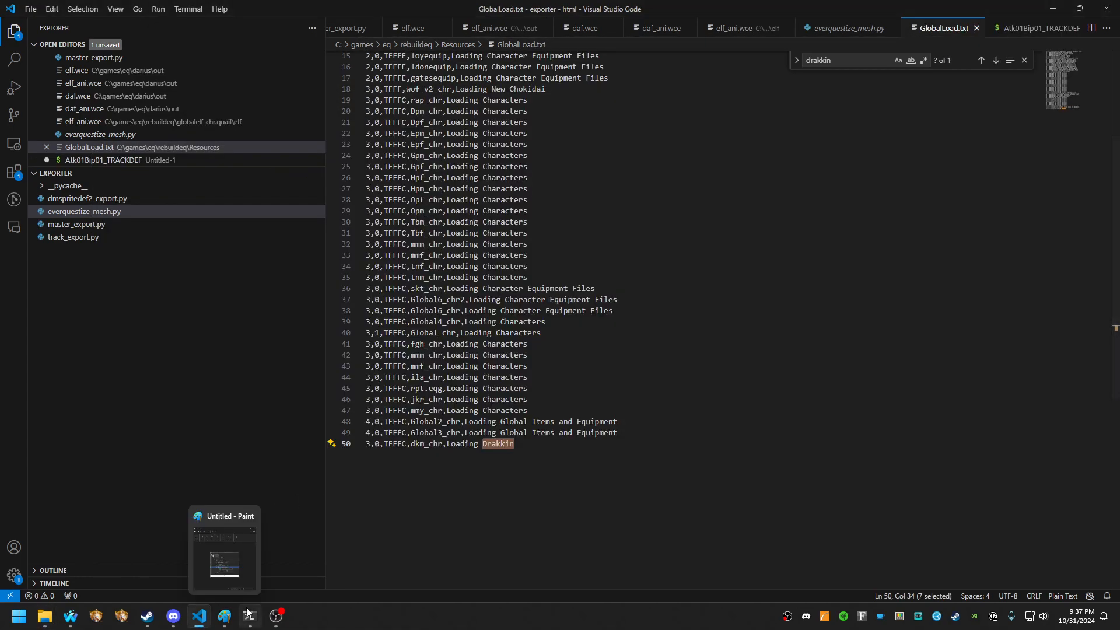
left_click(248, 614)
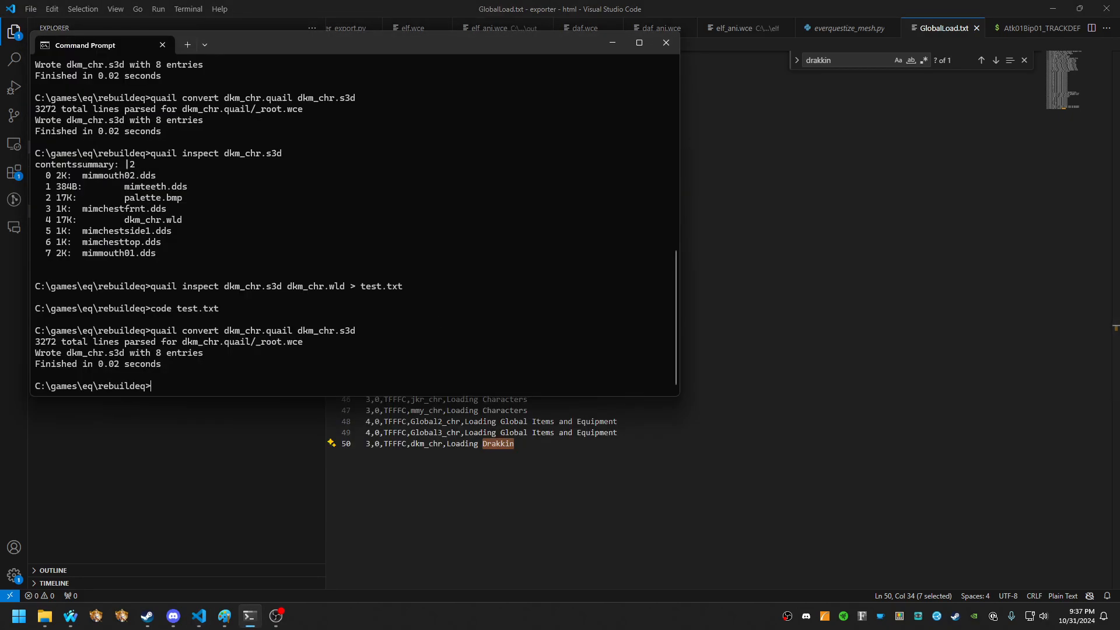
- Run 'quail convert mim_chr.s3d dkm_chr.quail' to create a fresh dkm_chr.quail folder
type("quail convert mim_ch")
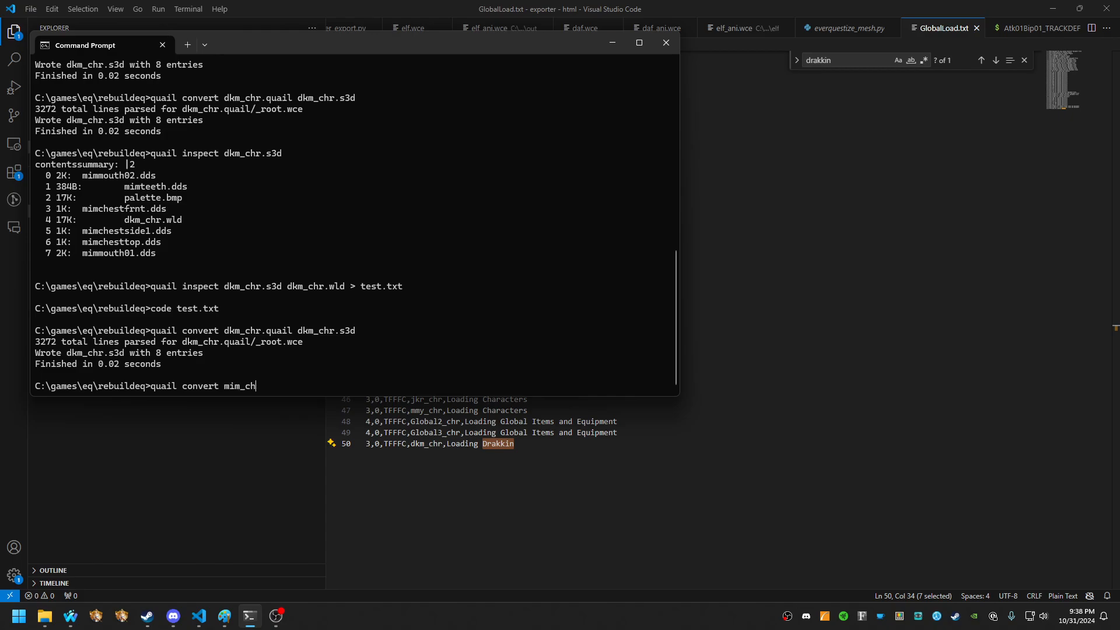
type("r.s3d")
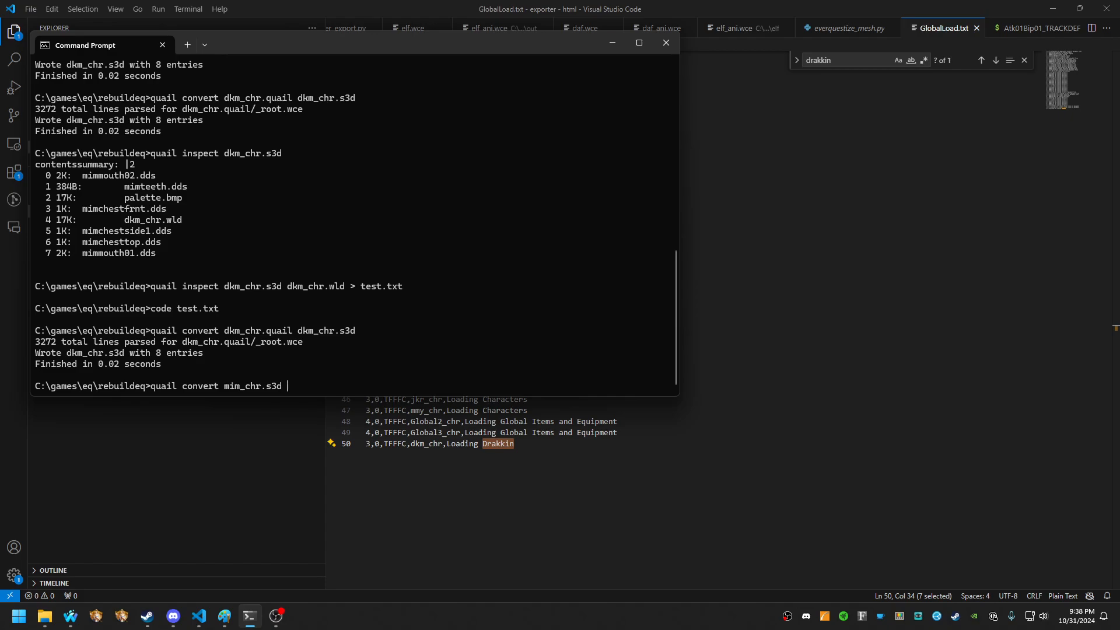
mouse_move(510, 280)
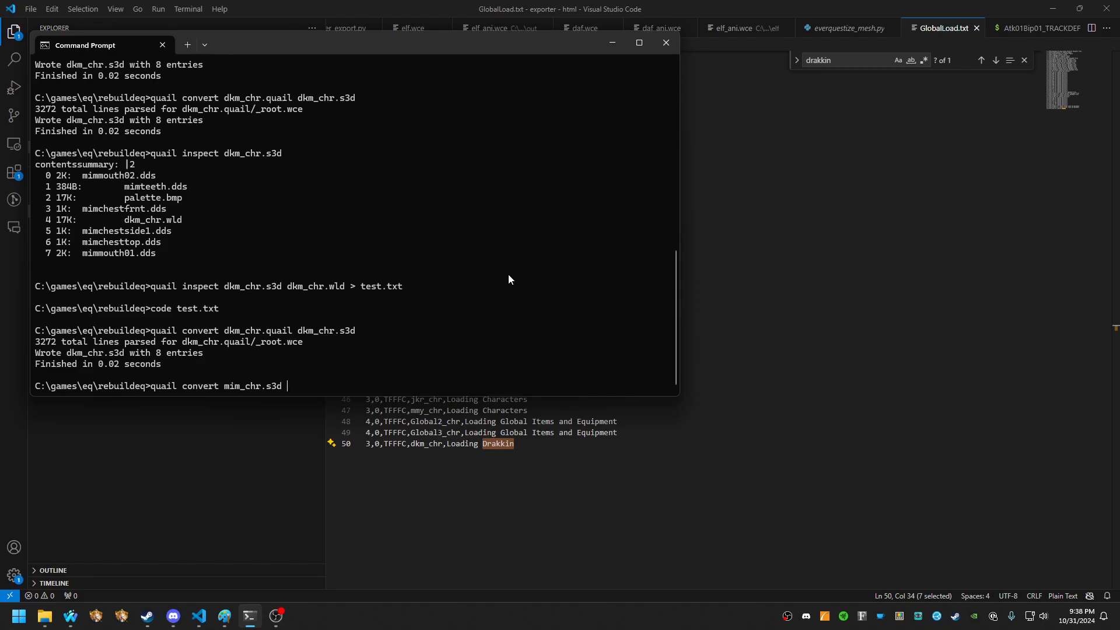
type("dkm")
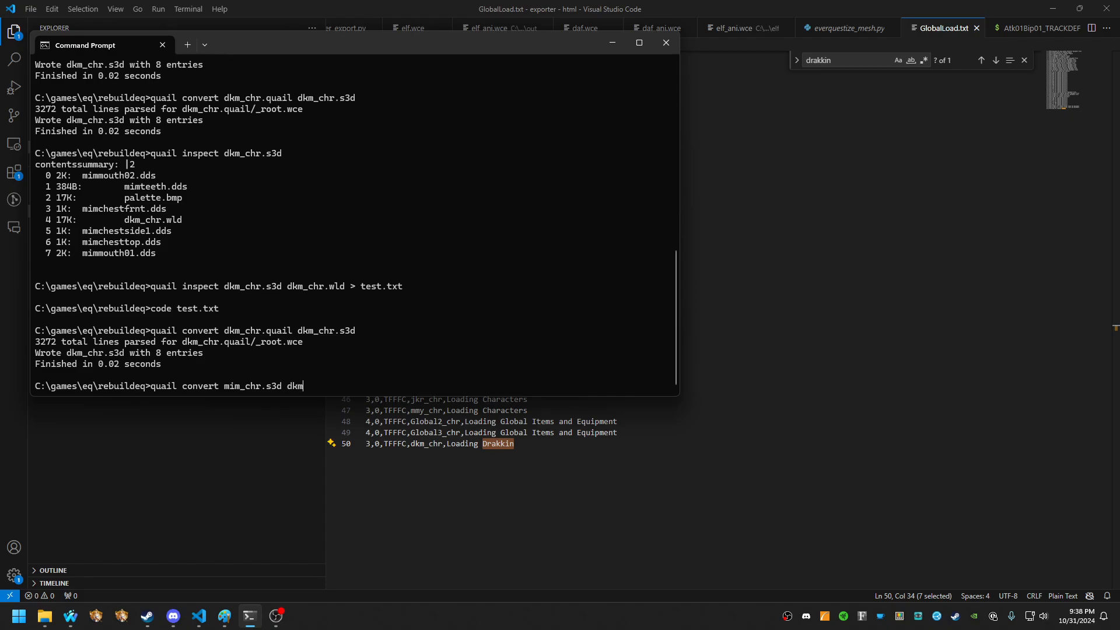
type("_chr.s3")
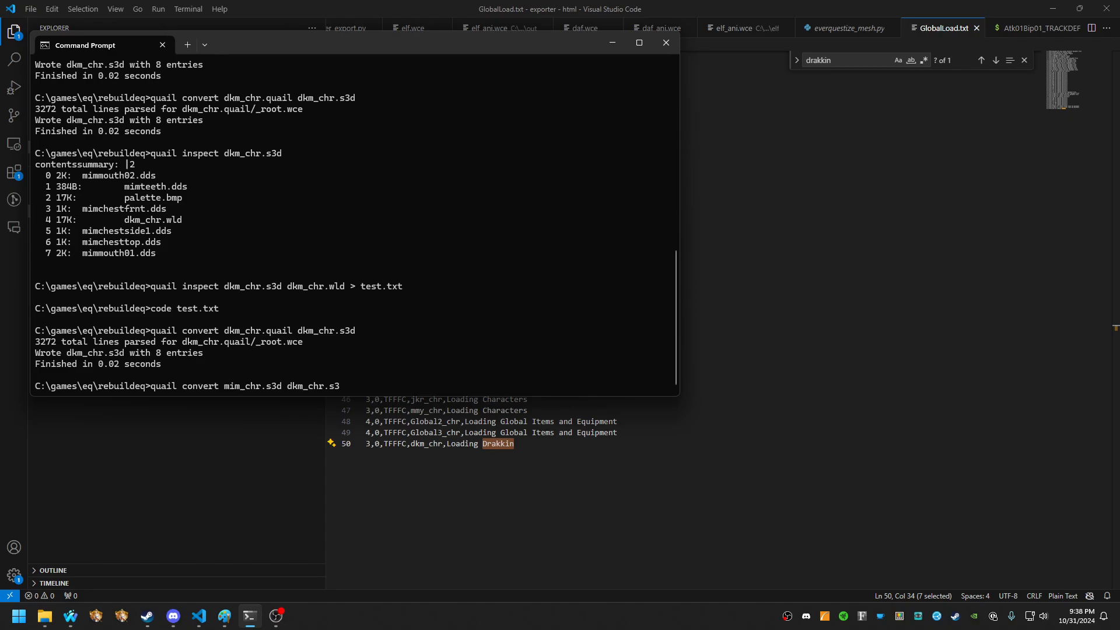
type("uail")
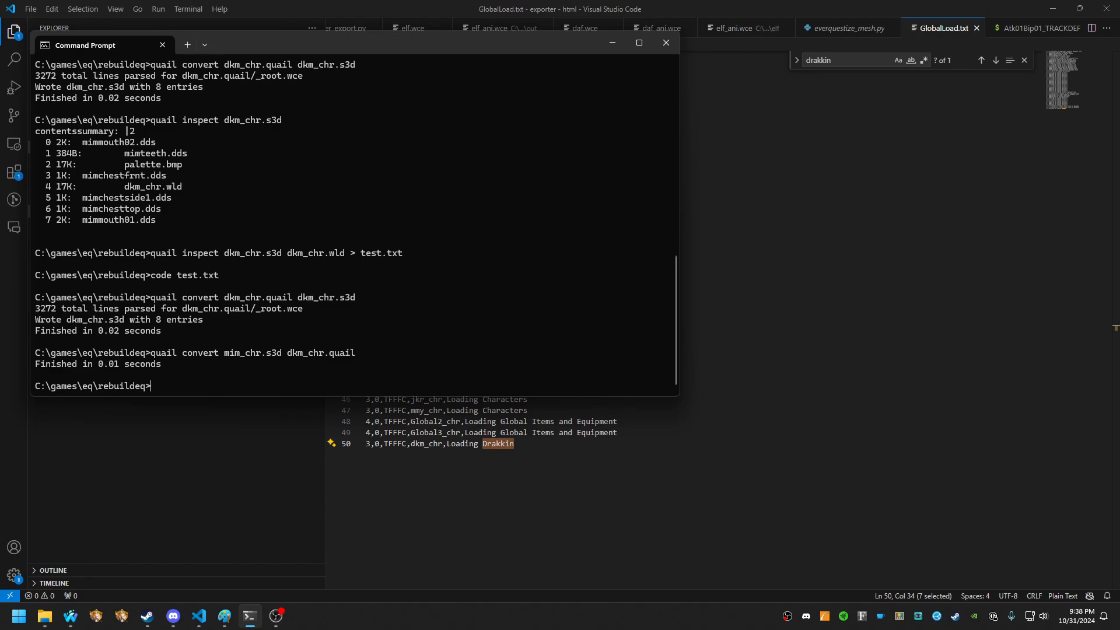
left_click(45, 616)
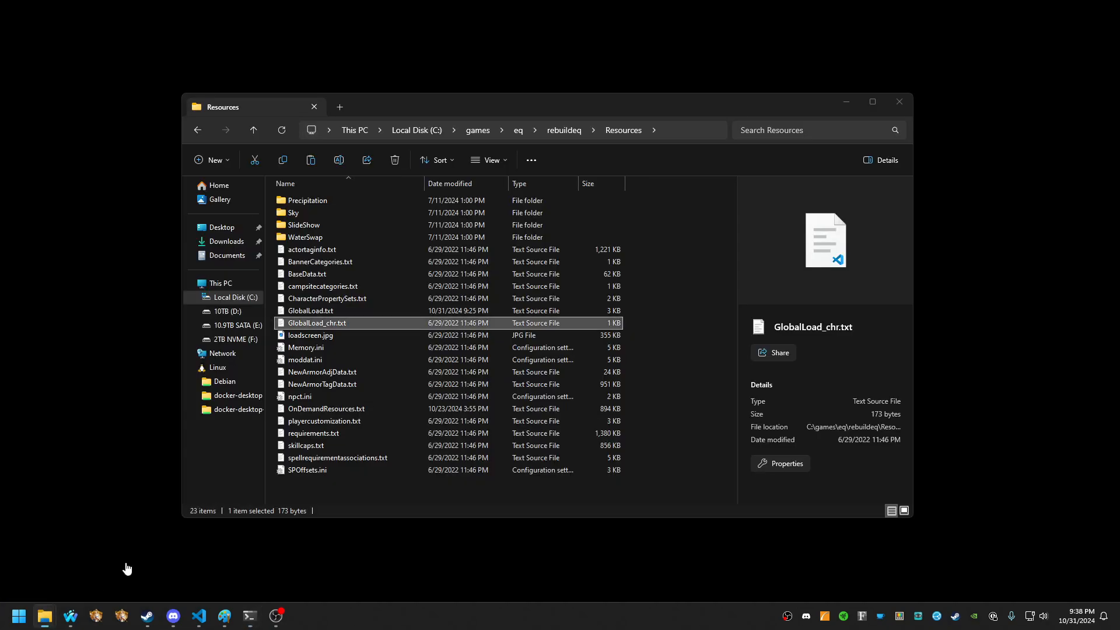
- Open the dkm_chr.quail folder in a new VS Code window with Open with Code
left_click(252, 131)
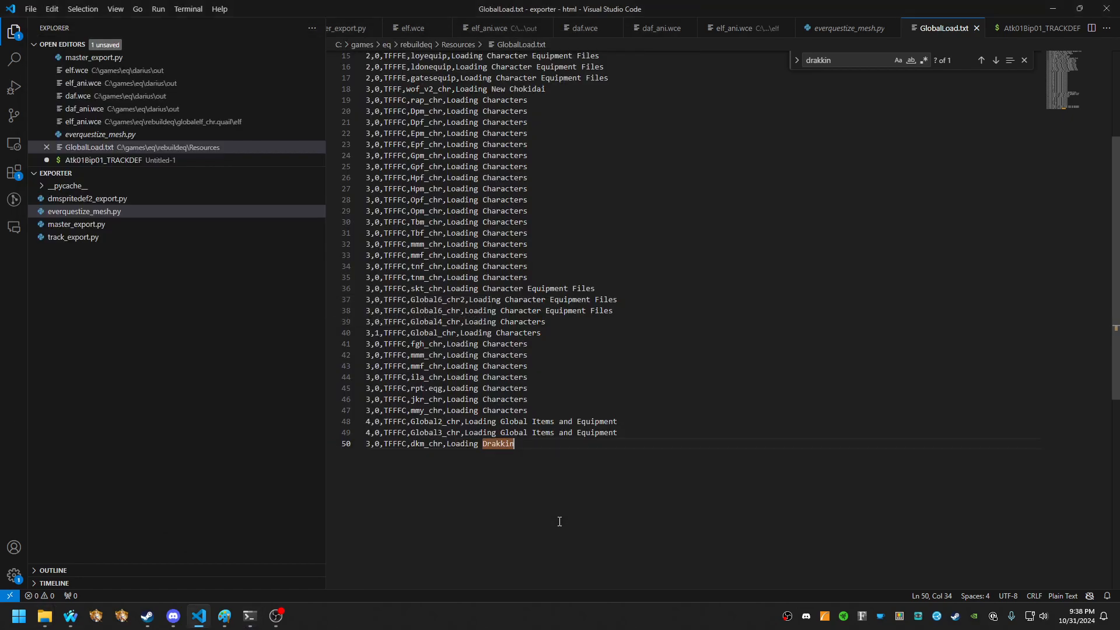
left_click(44, 614)
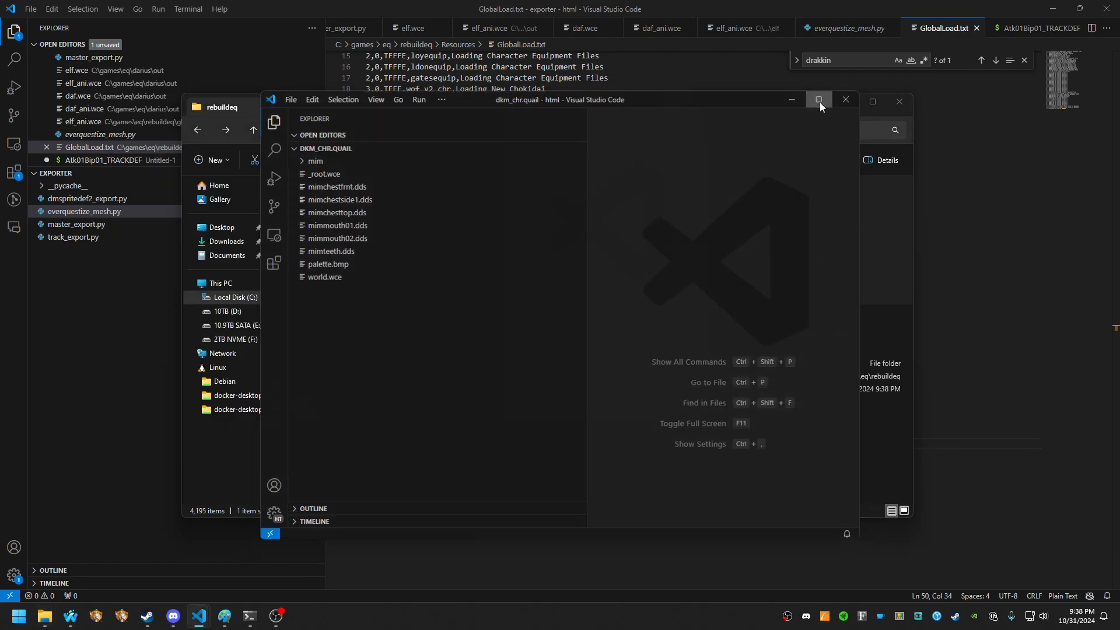
- Replace all 164 'mim' occurrences with 'DKM' across the five dkm_chr.quail files
left_click(819, 99)
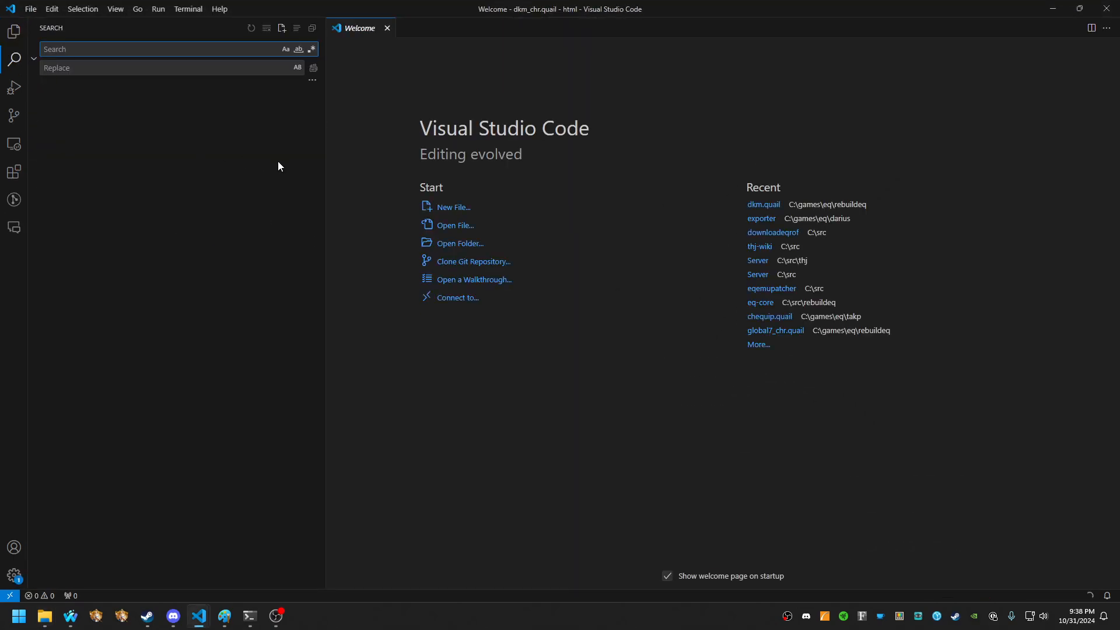
type("mim")
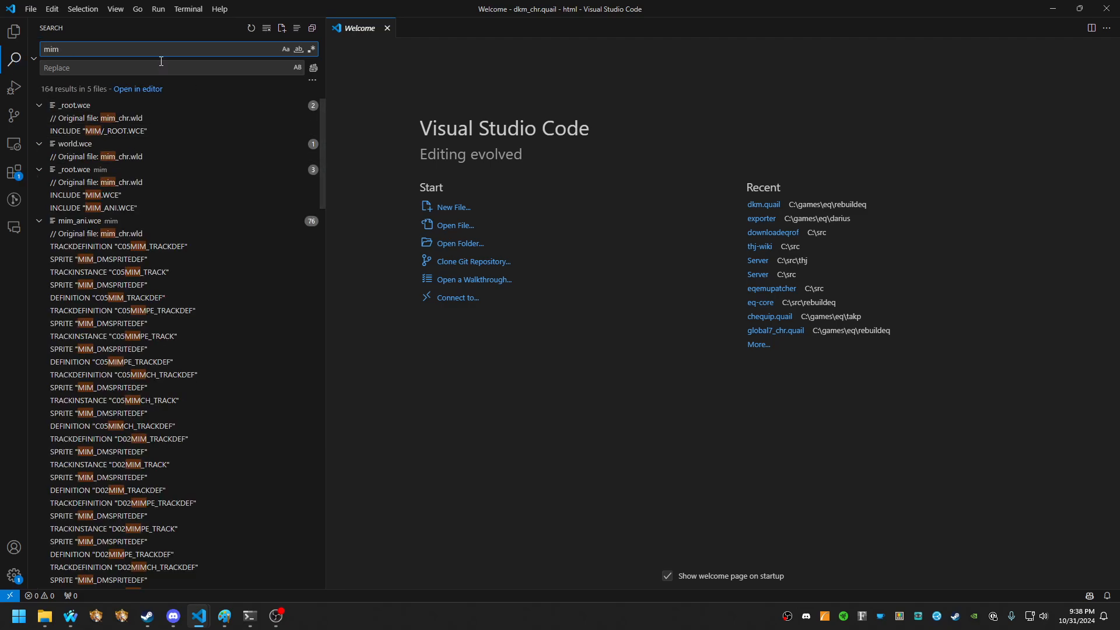
type("DKM")
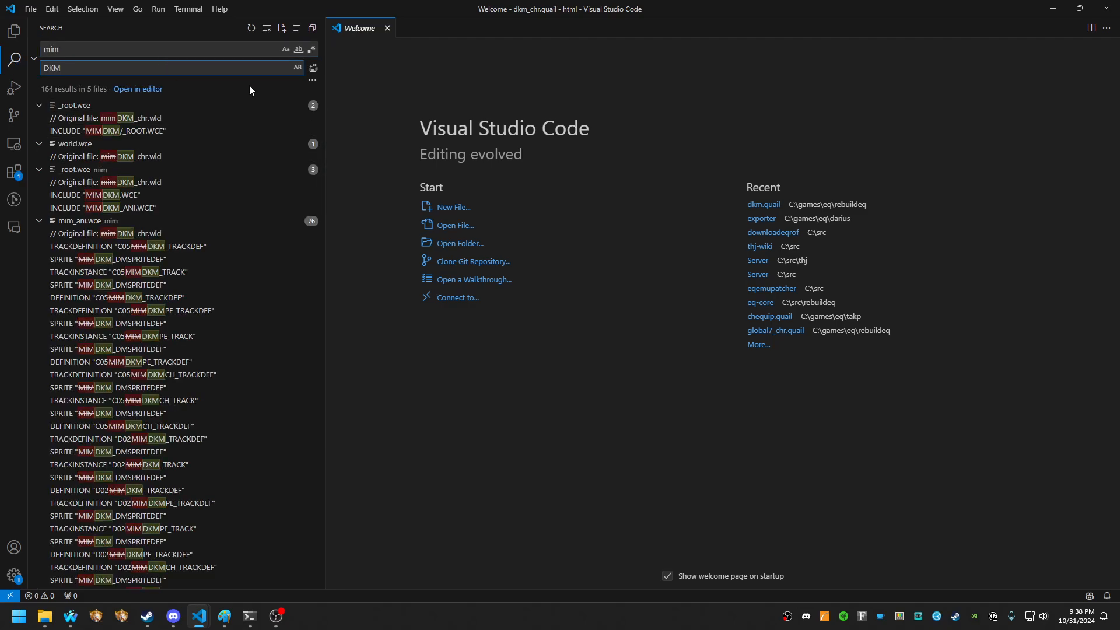
left_click(312, 67)
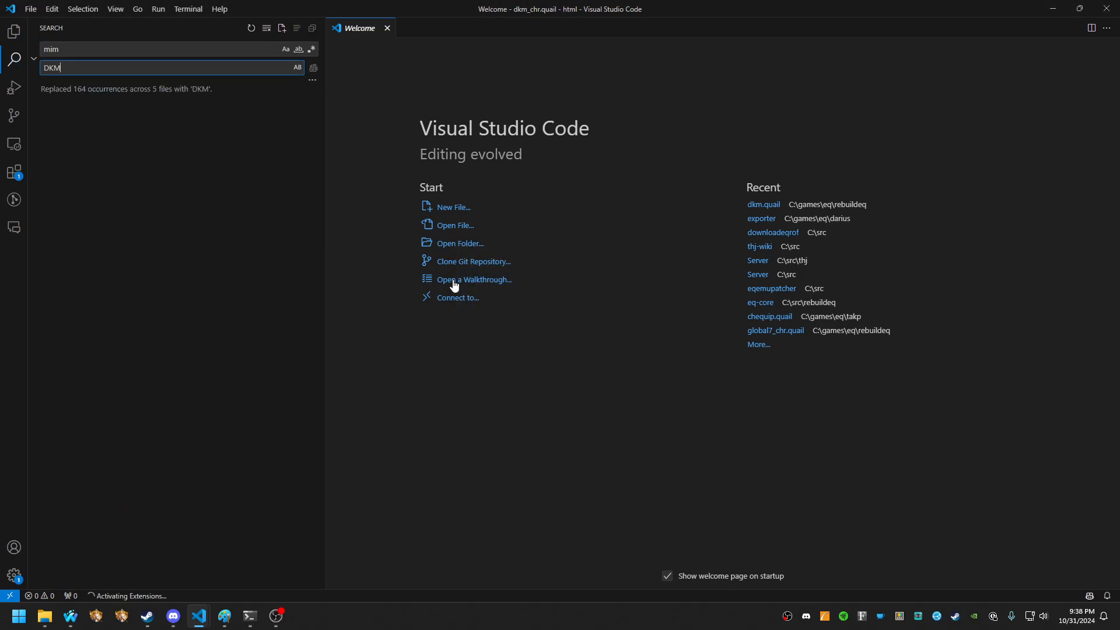
left_click(14, 31)
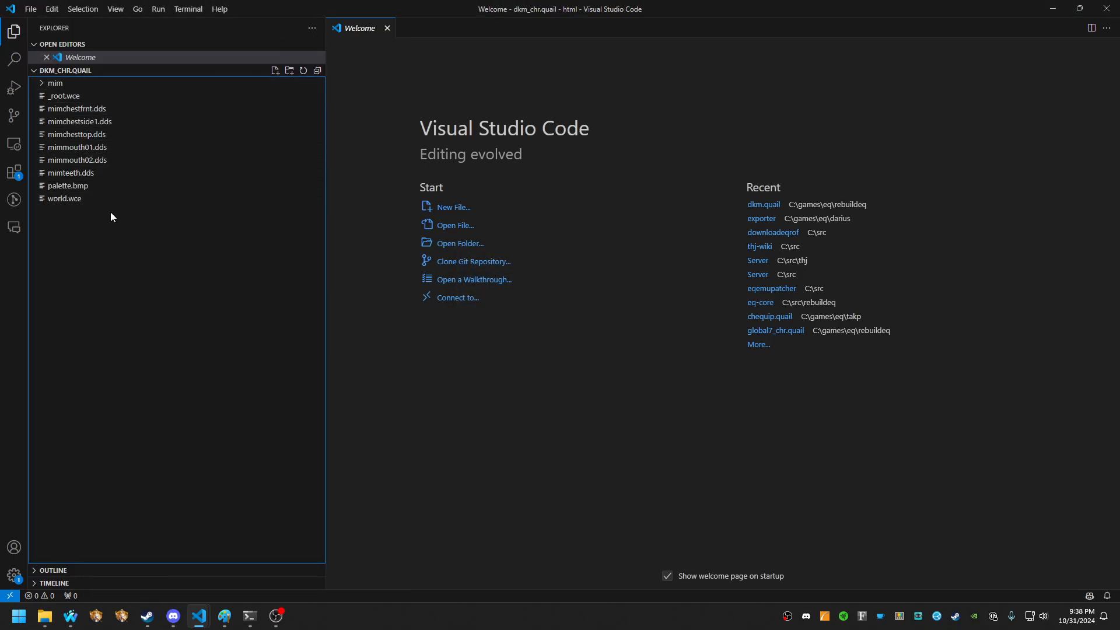
- Rename mimteeth, mimchestfrnt and the other mim textures to the dkm prefix
left_click(70, 173)
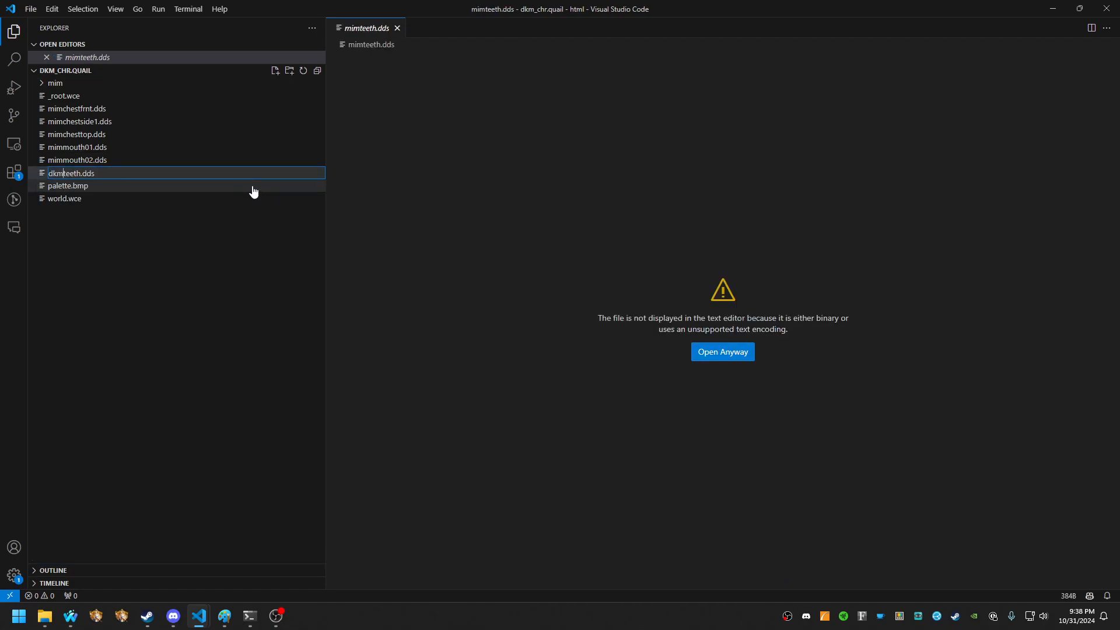
left_click(77, 160)
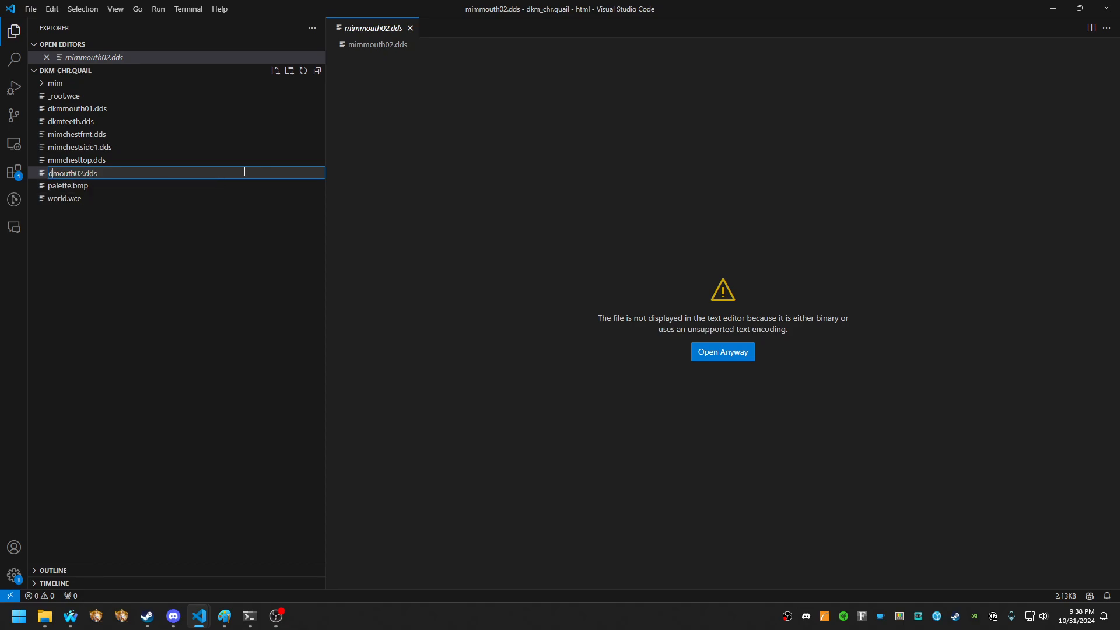
left_click(80, 146)
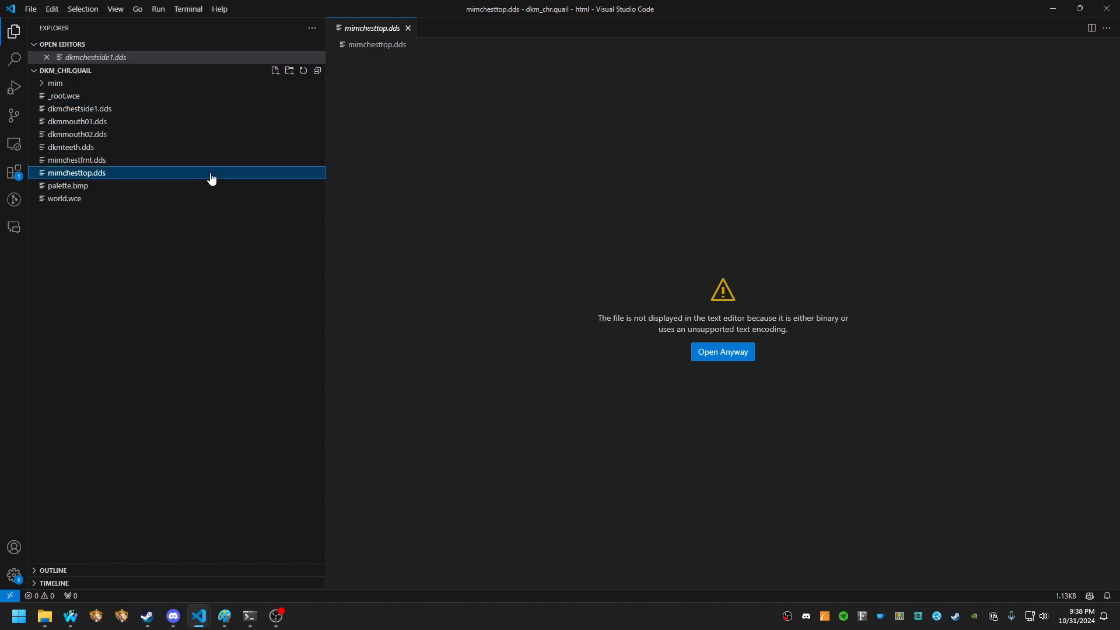
left_click(77, 121)
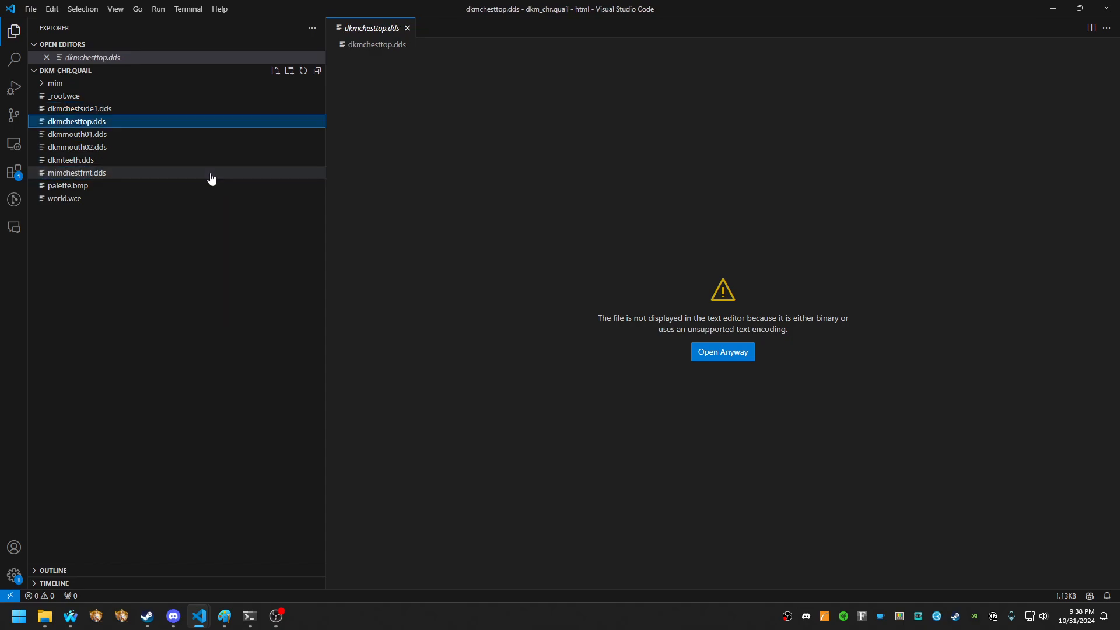
left_click(76, 173)
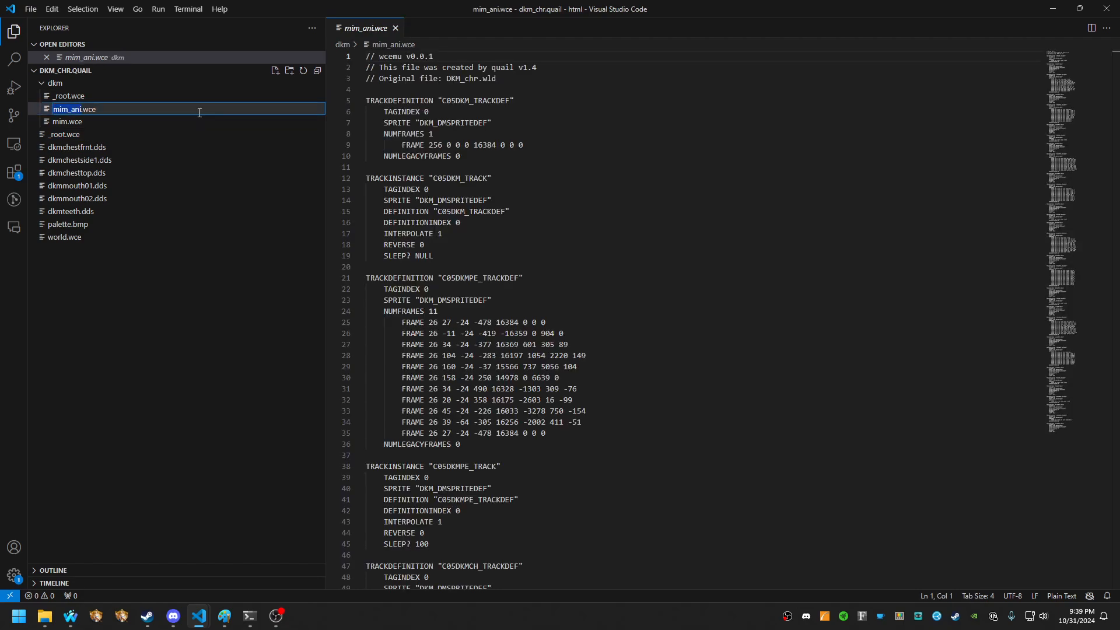
- Rename mim_ani.wce to dkm_ani.wce and check the renamed dkmchestside1 and dkmteeth textures
type("d_ani.wce")
left_click(177, 121)
type("dk")
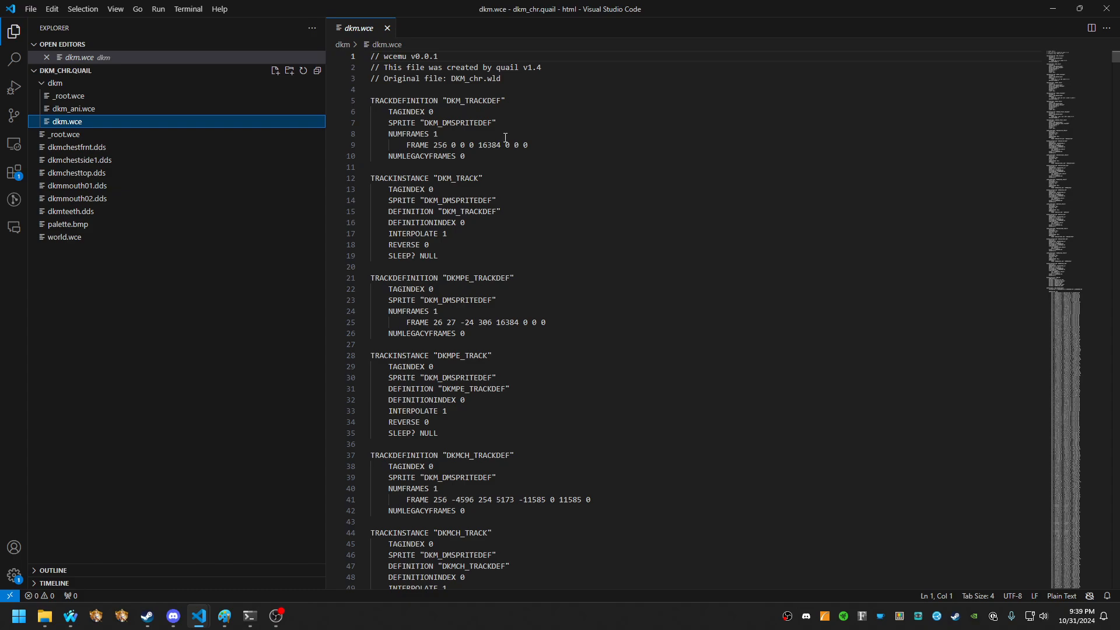
scroll("down", 3)
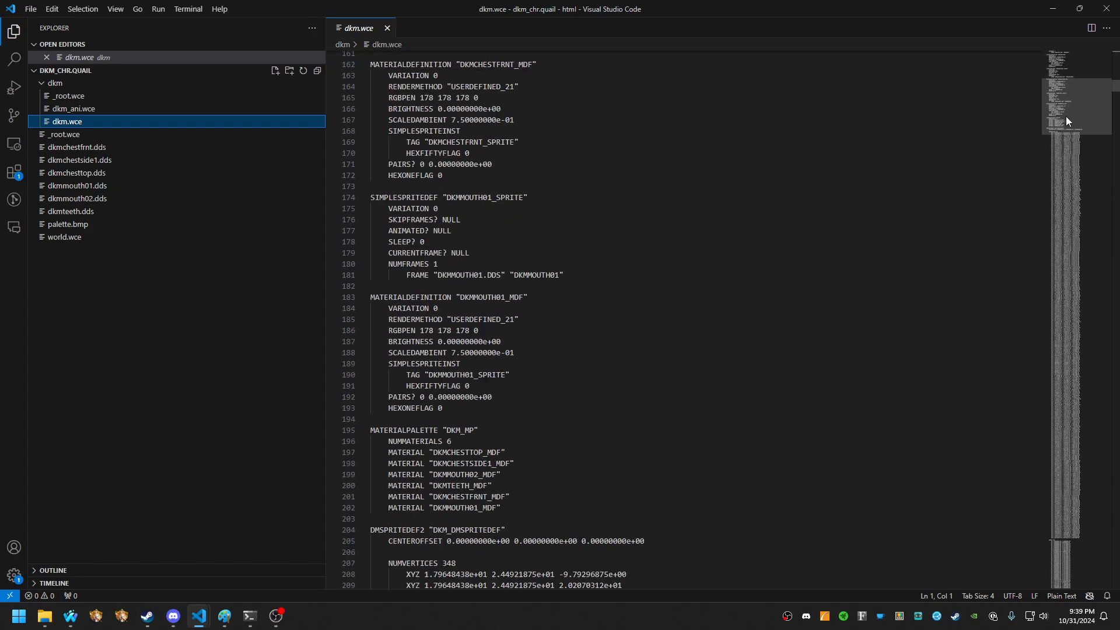
left_click(79, 159)
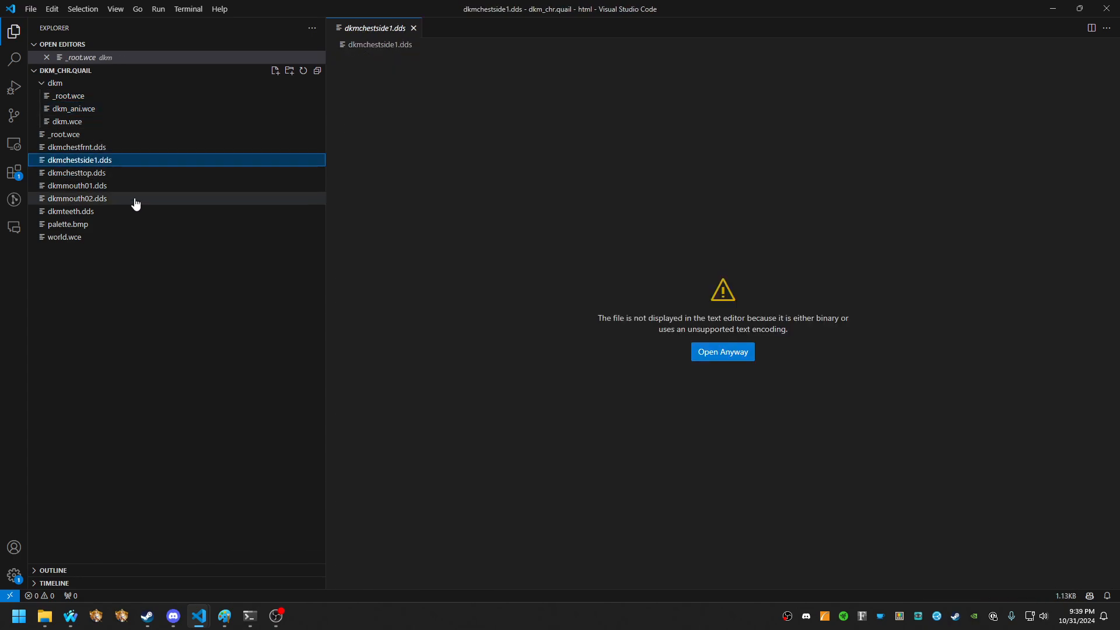
left_click(70, 210)
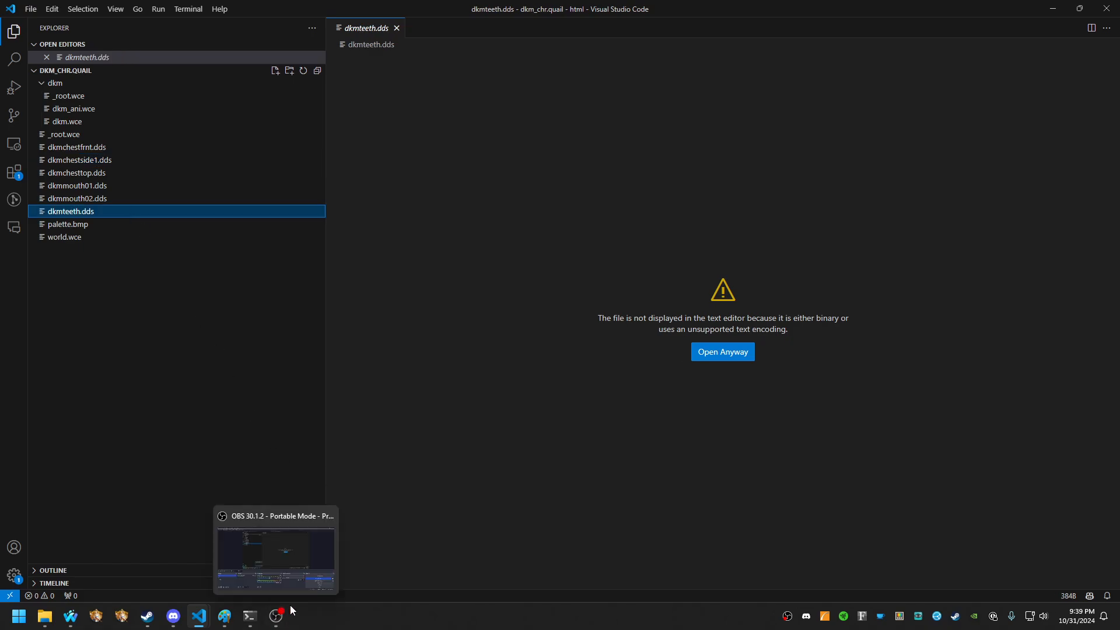
left_click(249, 616)
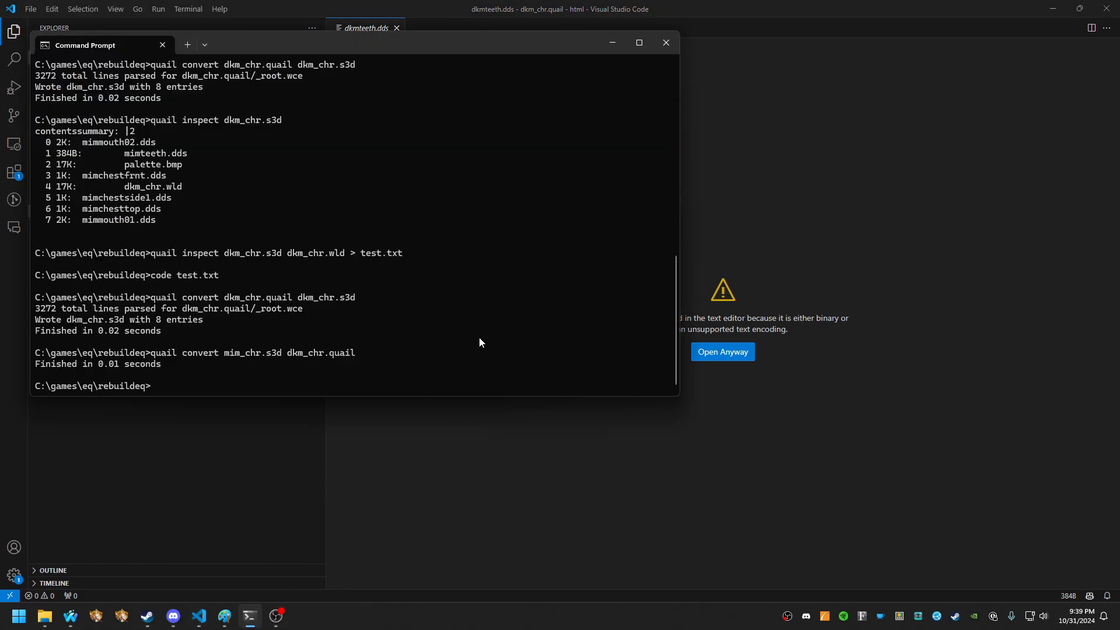
- Rebuild dkm_chr.s3d with 'quail convert dkm_chr.quail dkm_chr.s3d', yielding 8 entries
type("quail convert dkm_chr.q")
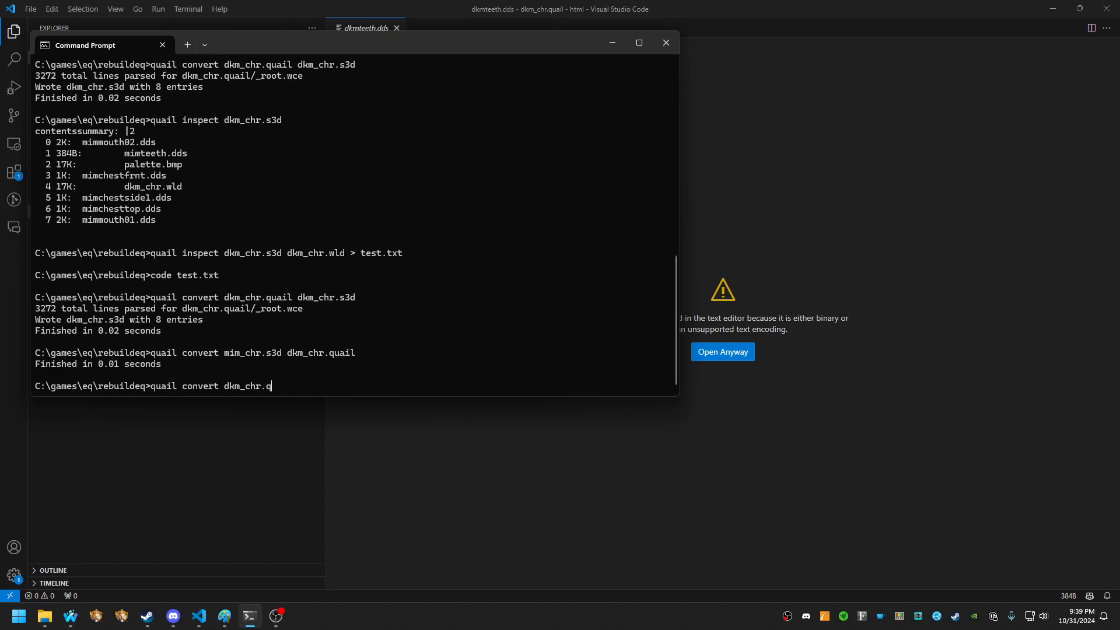
type("uail dkm_chr.s")
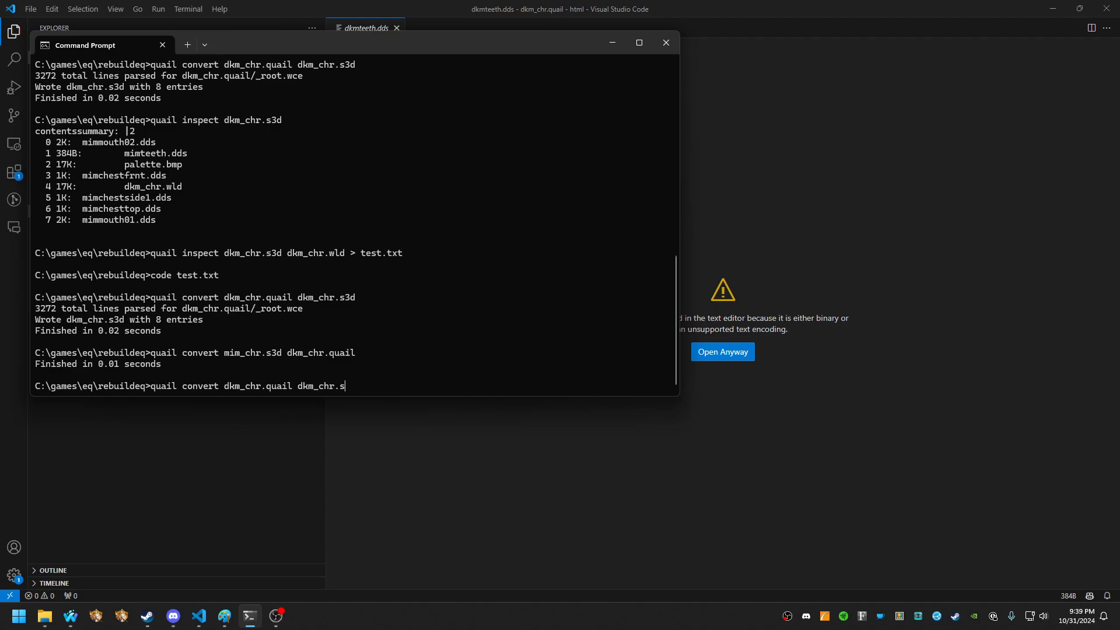
key("Return")
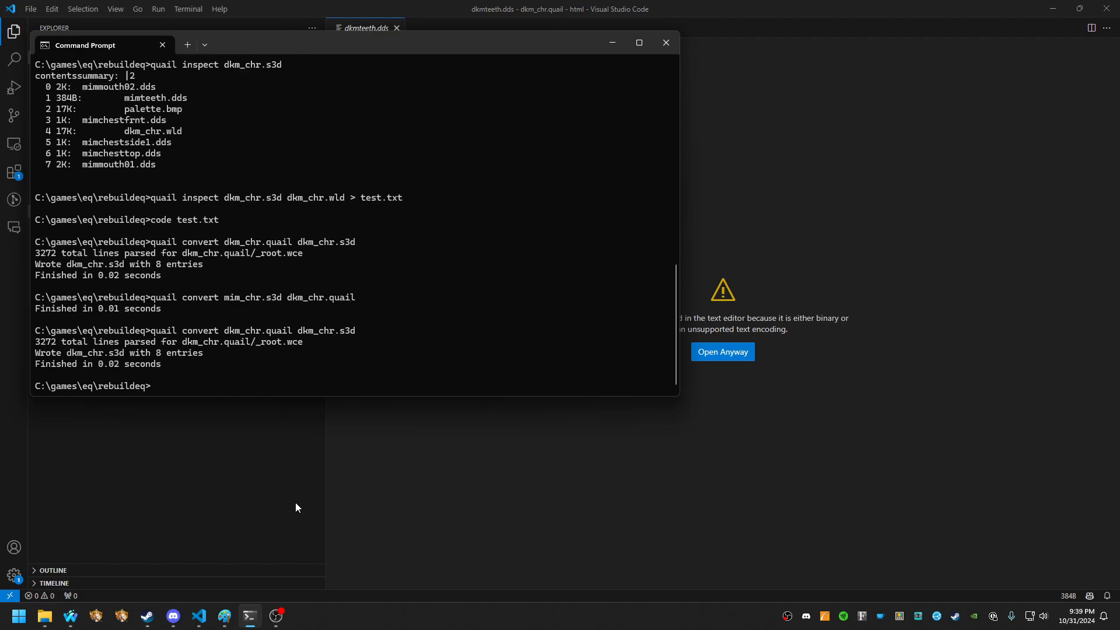
left_click(121, 616)
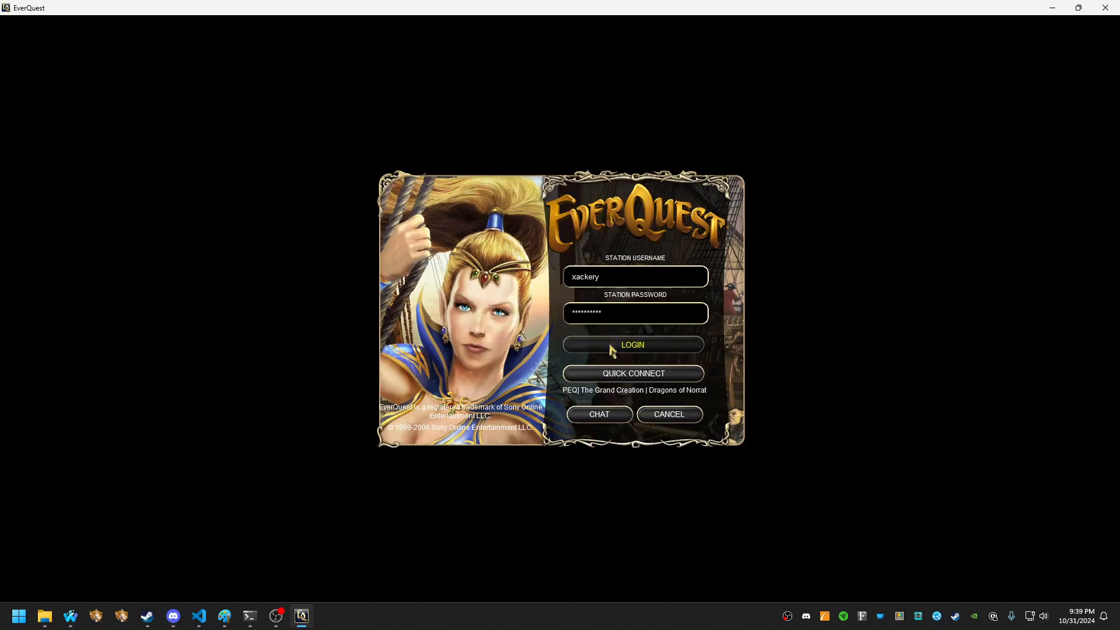
- Log in to EverQuest and pick a server from the Server Select list
left_click(632, 344)
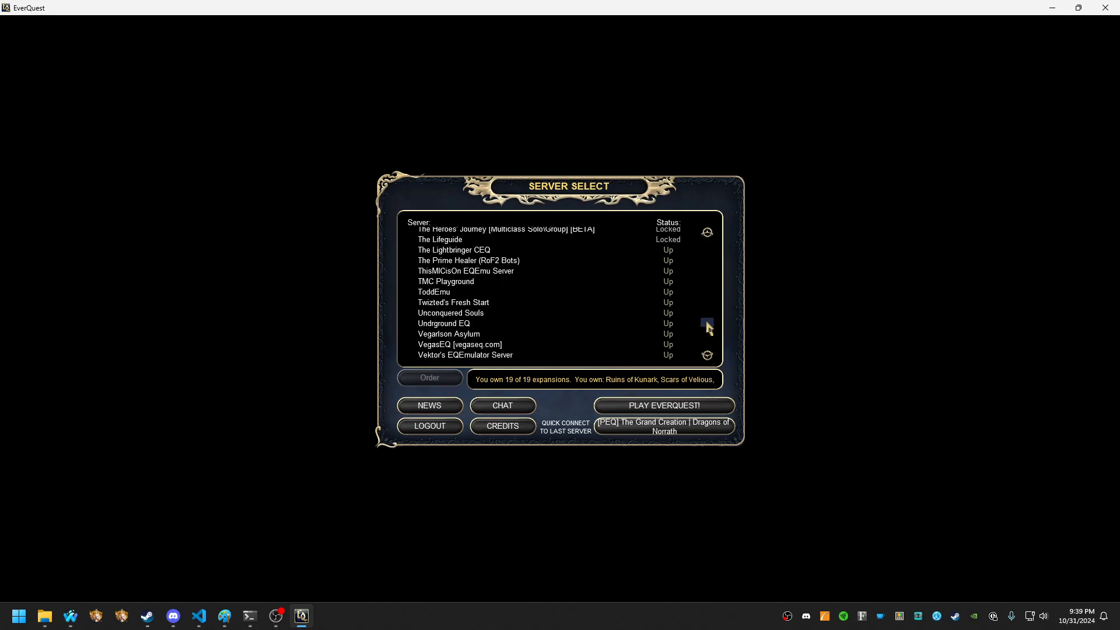
scroll("up", 3)
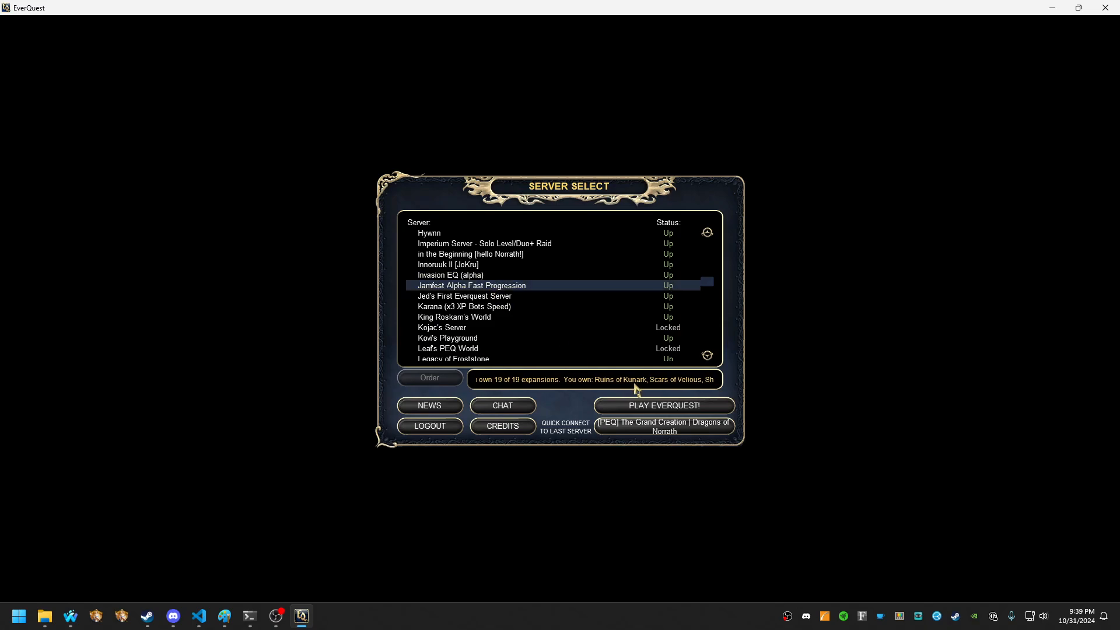
left_click(662, 406)
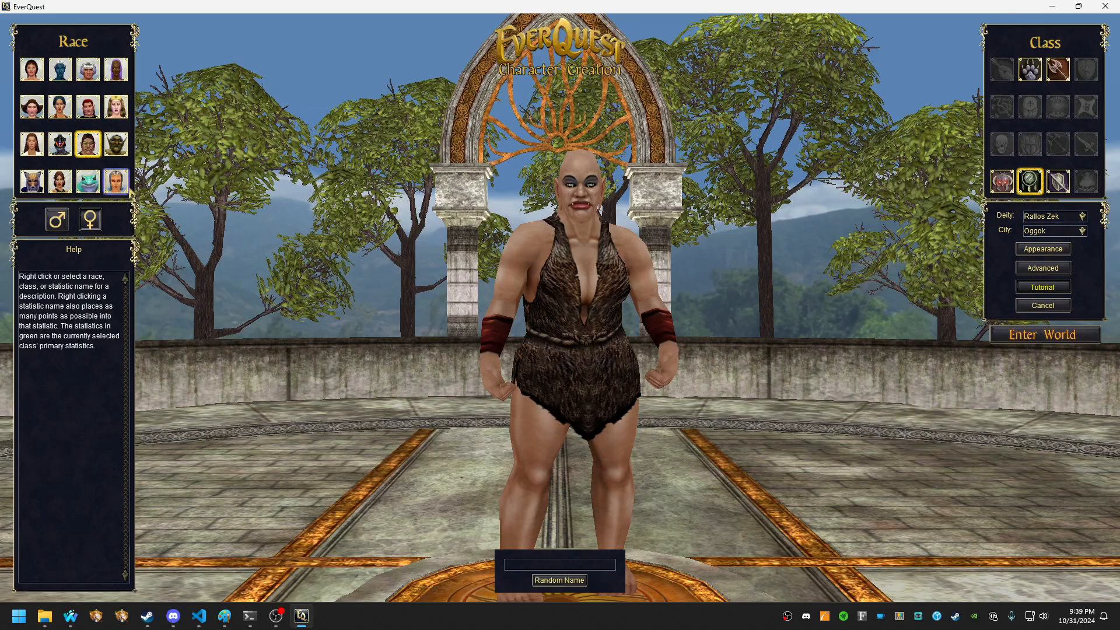
- Preview the Drakkin race model, then return to VS Code and the rebuildeq folder
left_click(114, 181)
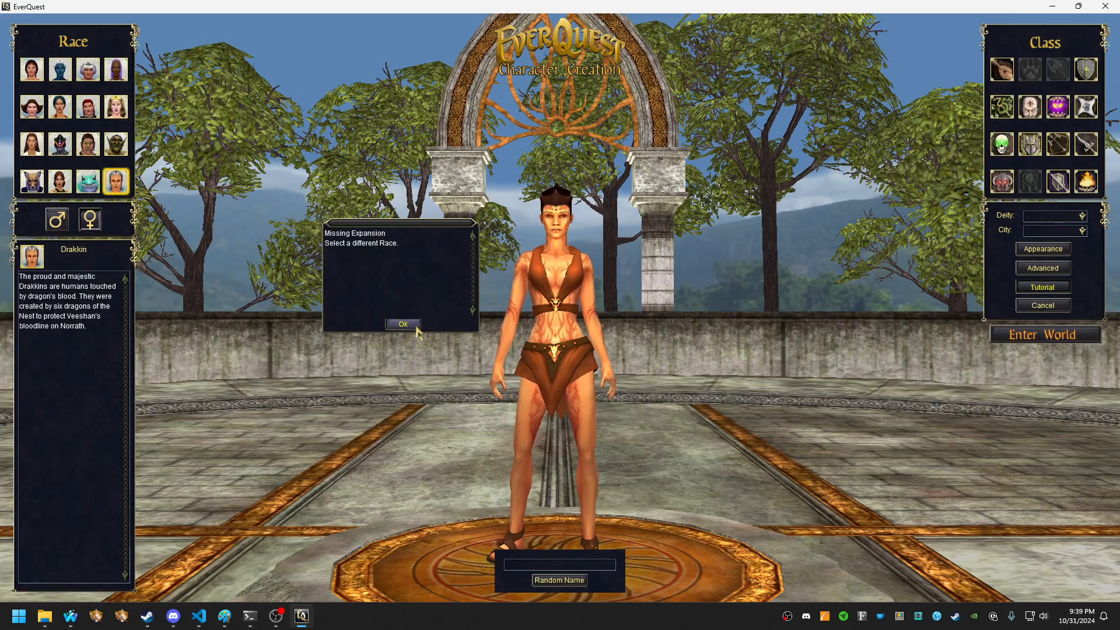
left_click(403, 324)
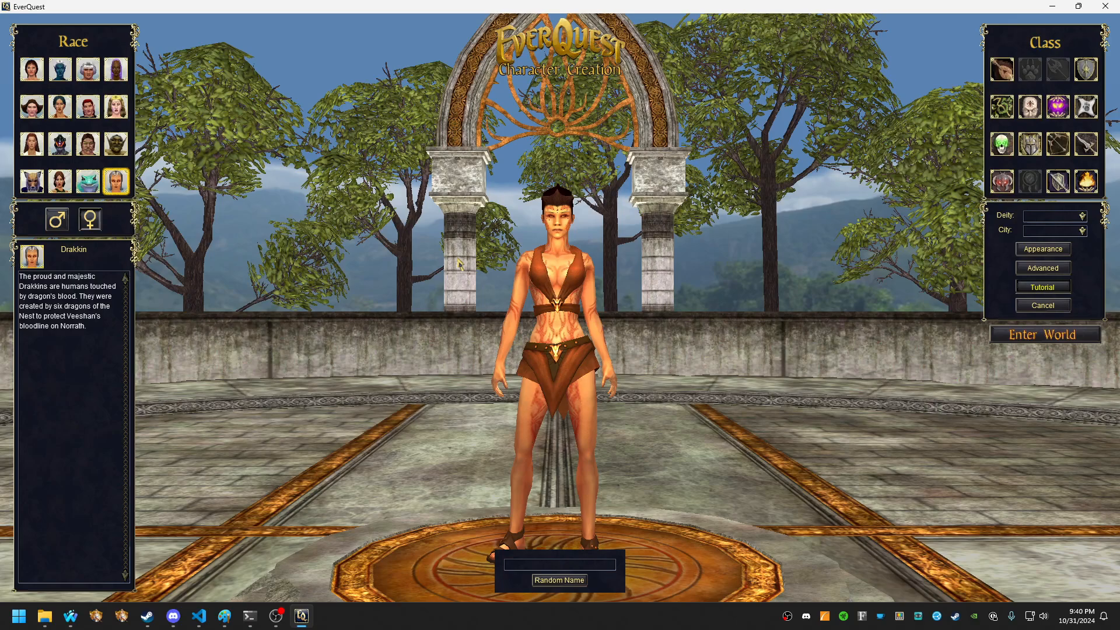
mouse_move(206, 616)
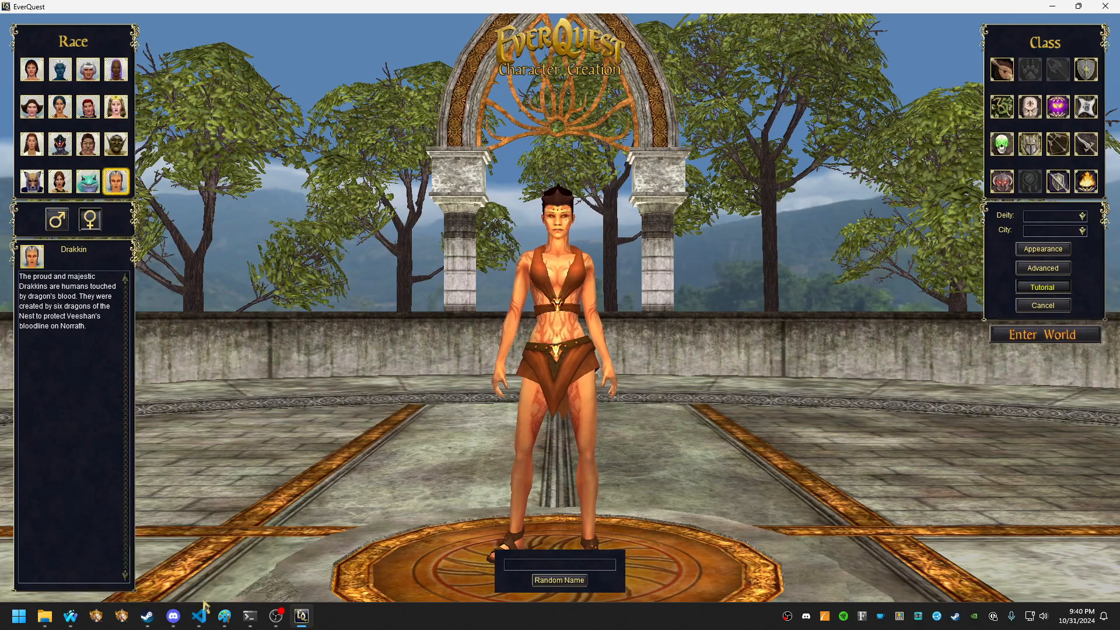
mouse_move(201, 616)
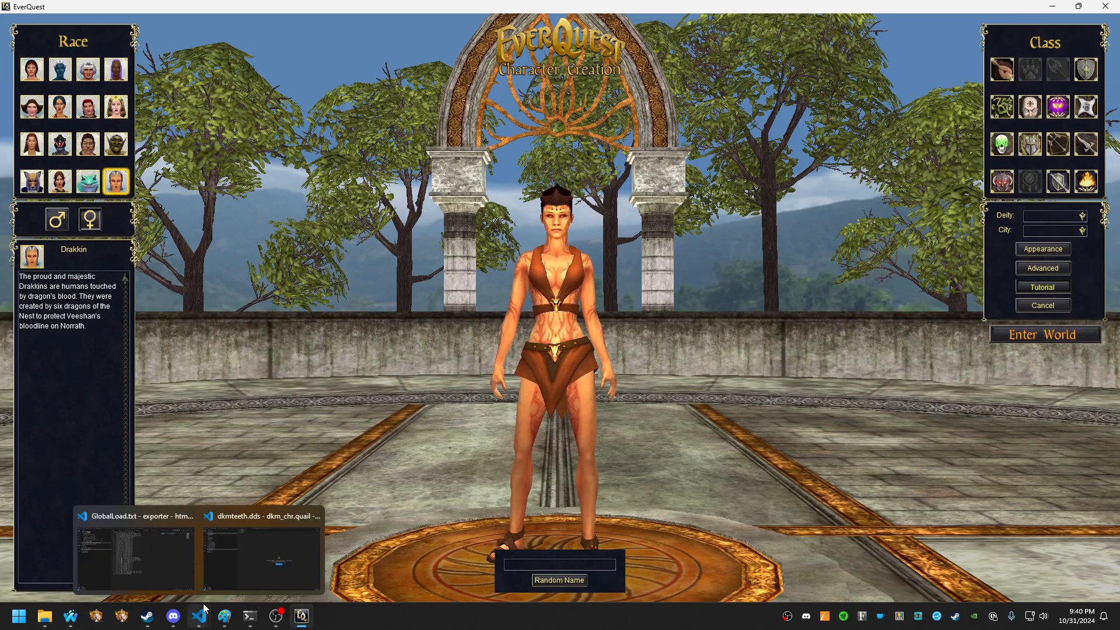
left_click(135, 556)
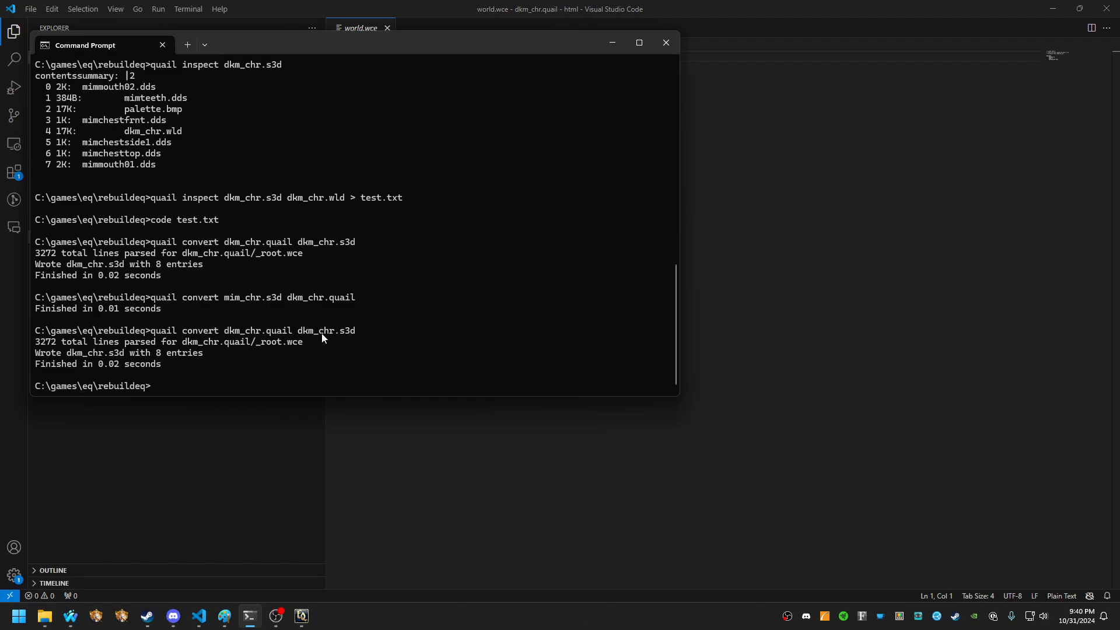
left_click(665, 42)
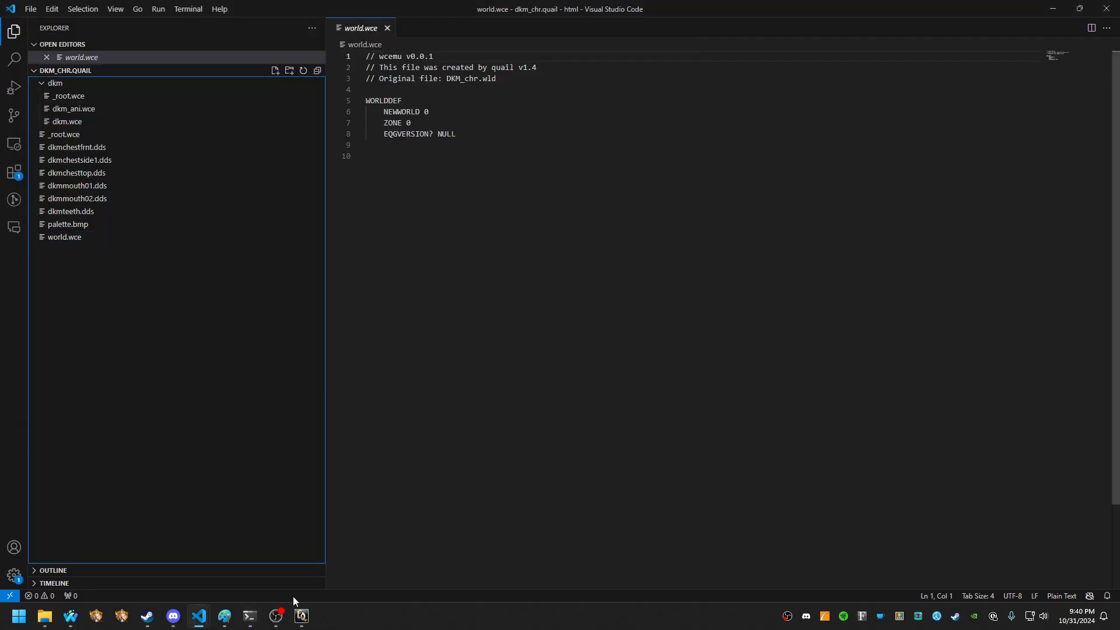
mouse_move(44, 615)
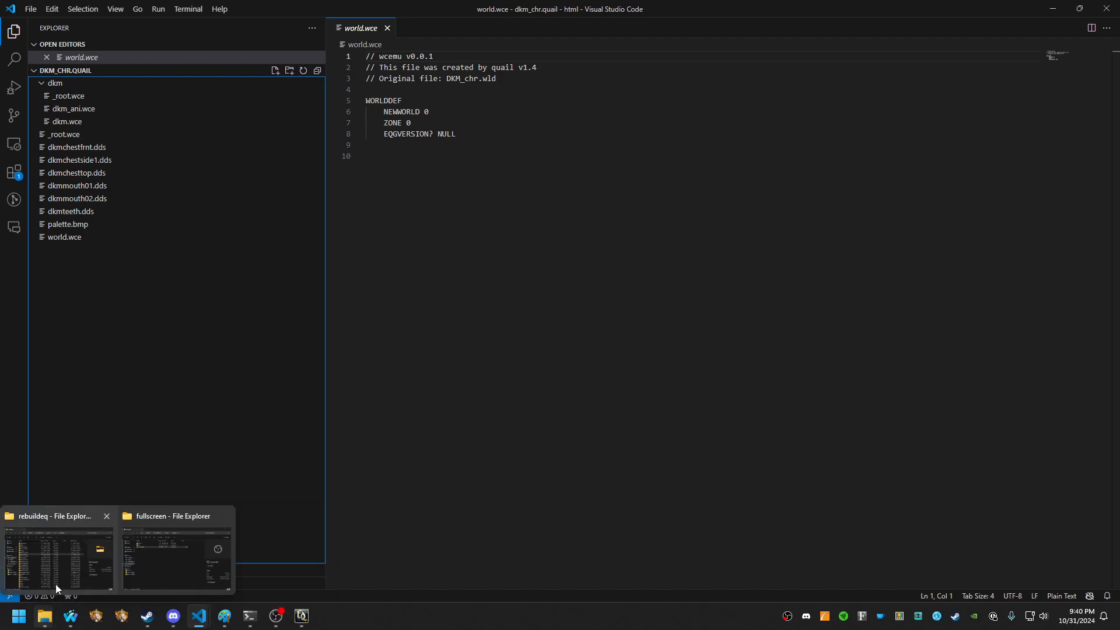
left_click(58, 557)
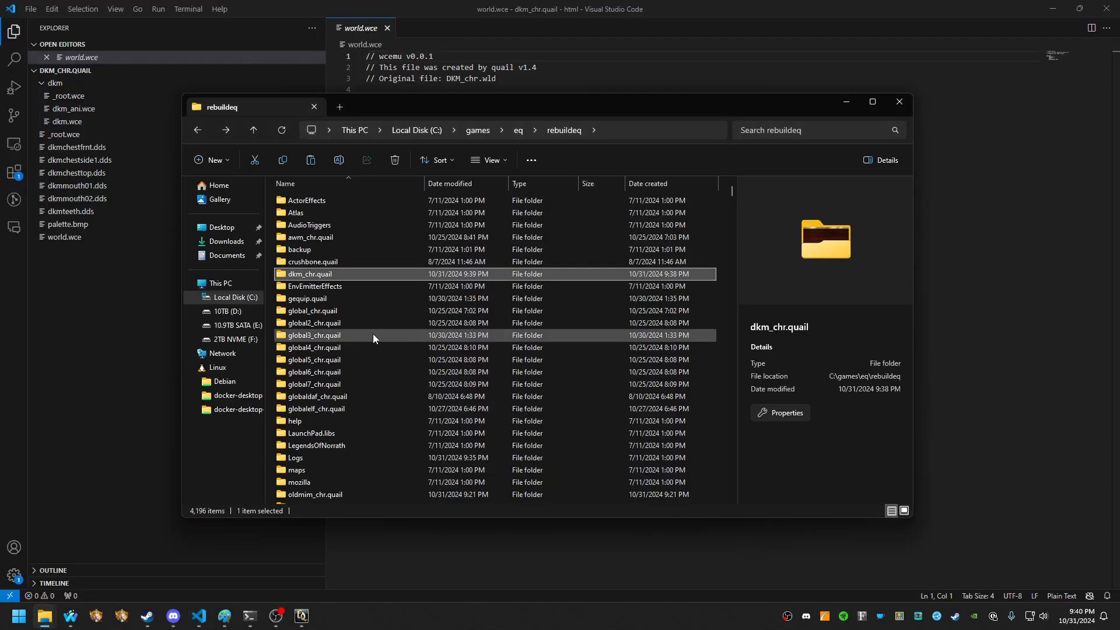
- Check the running eqgame executable's properties to confirm its install location
left_click(311, 360)
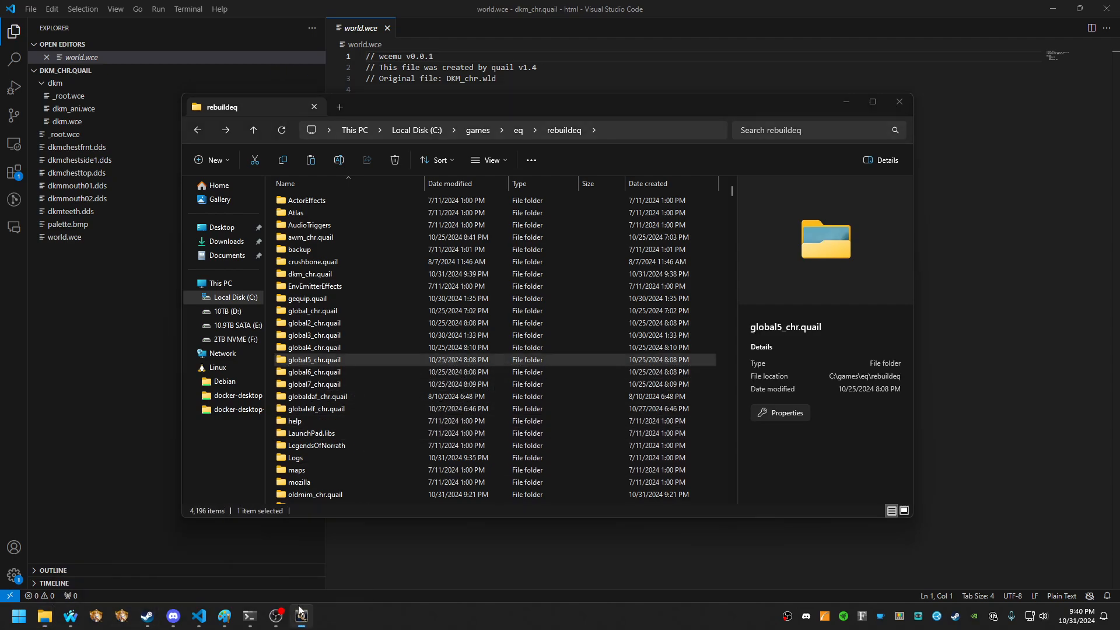
right_click(301, 614)
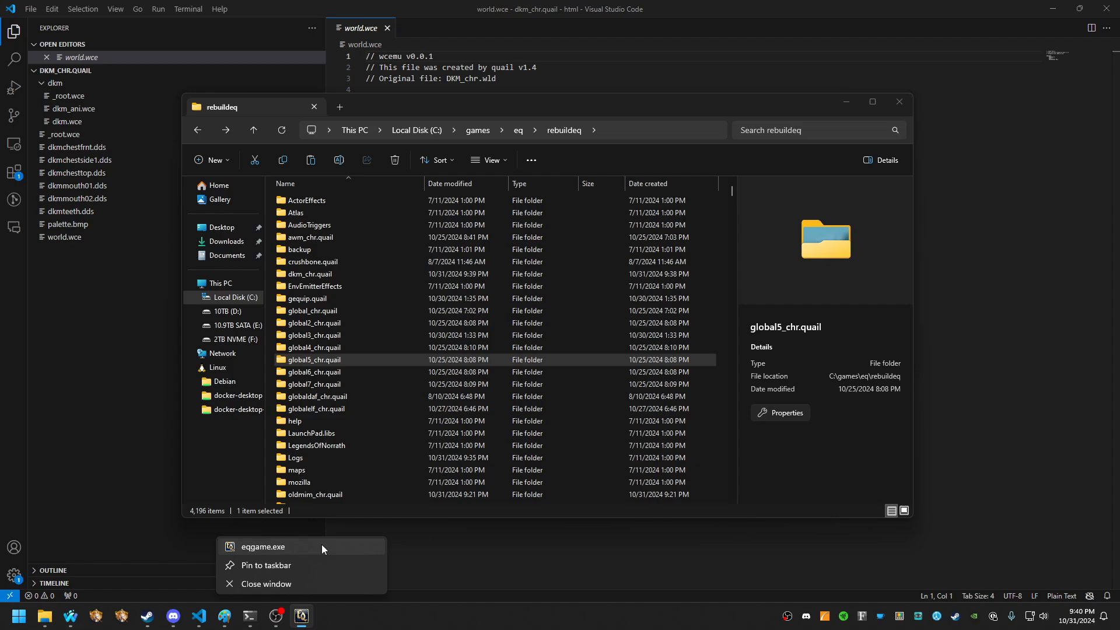
left_click(262, 546)
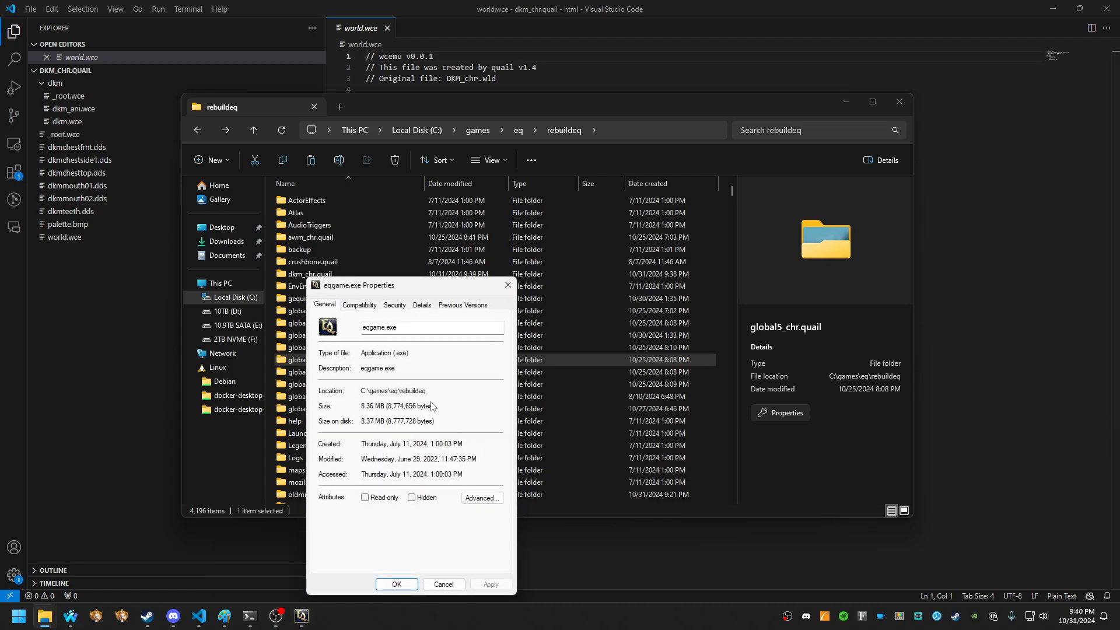
left_click(442, 583)
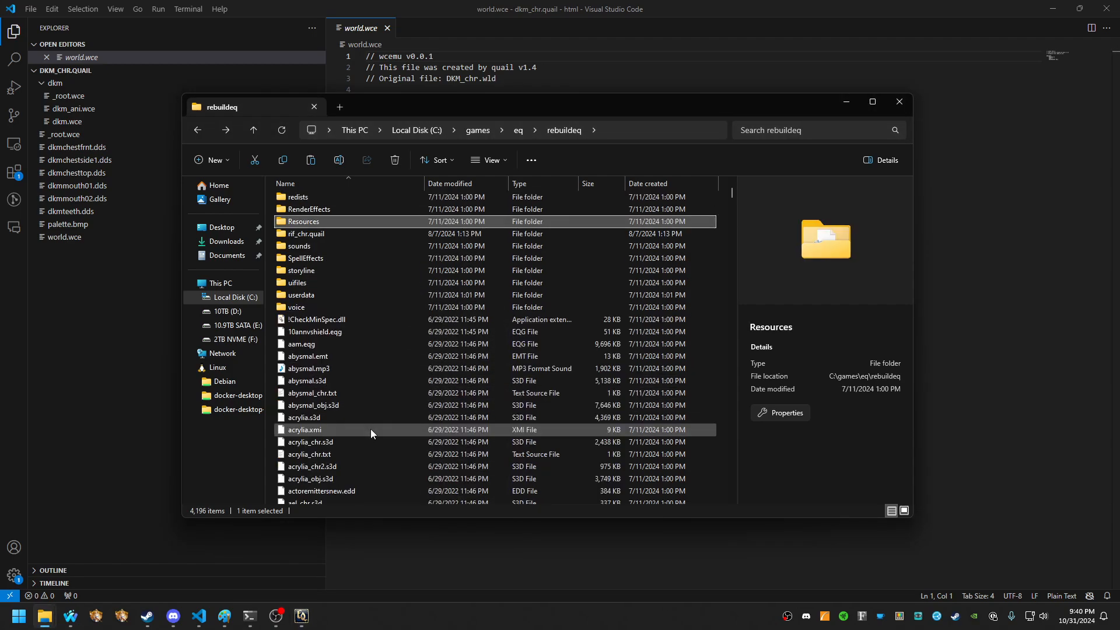
- Browse the Resources folder, then open dbg.txt from rebuildeq's Logs folder
double_click(303, 222)
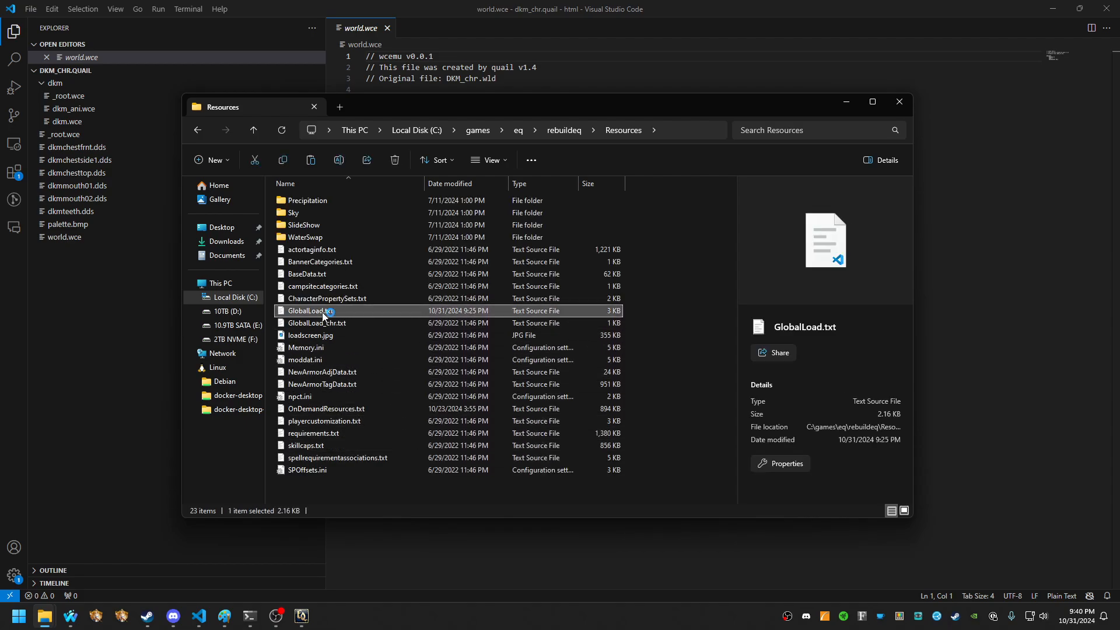
double_click(309, 311)
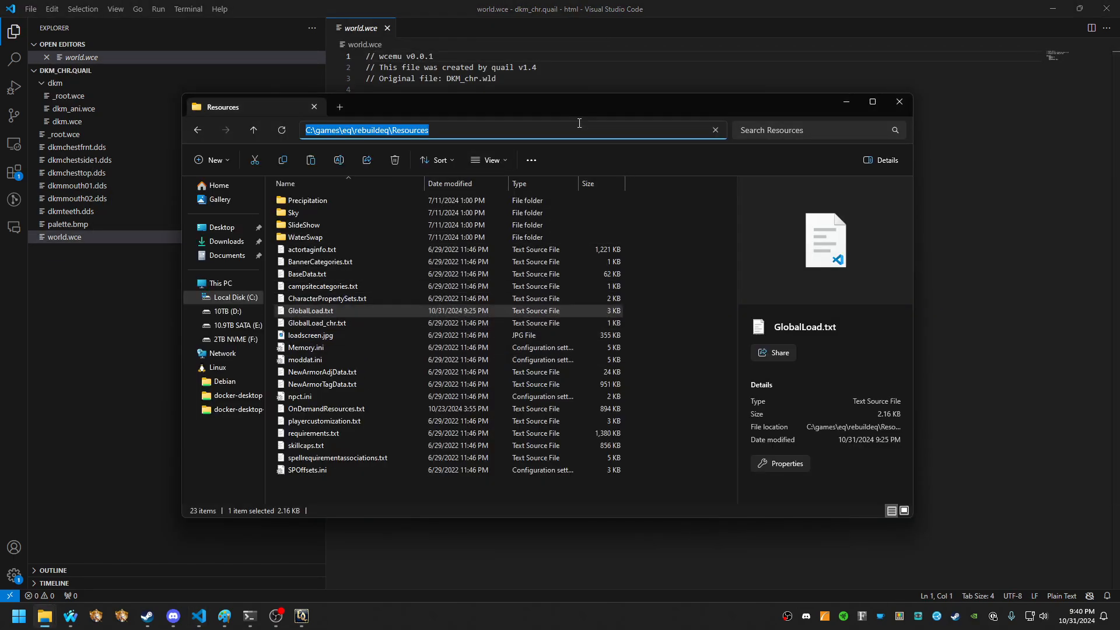
left_click(253, 130)
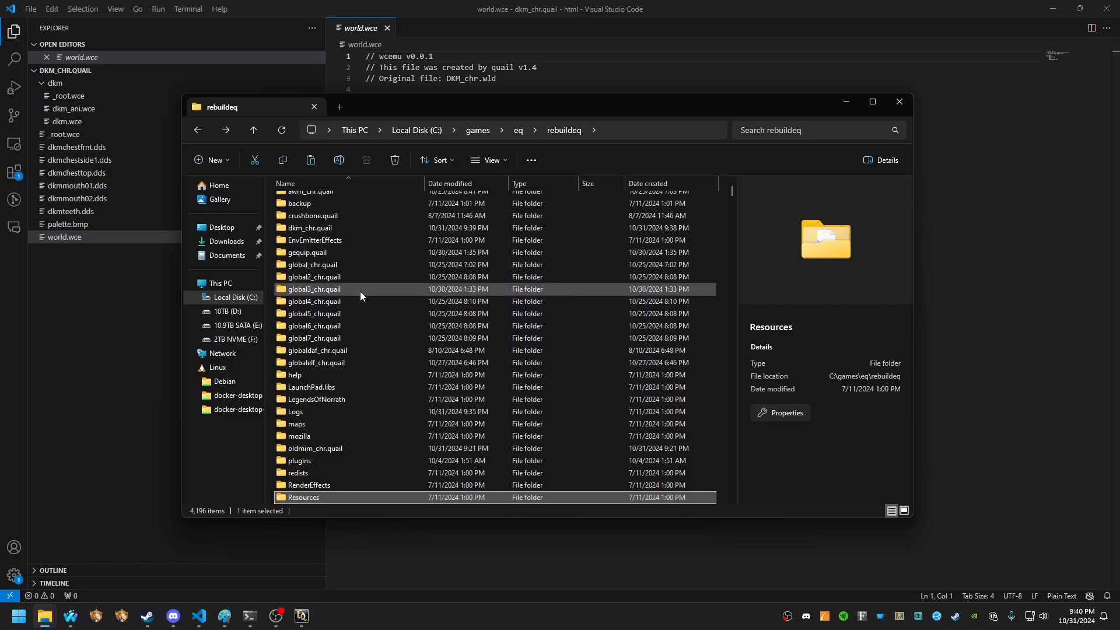
double_click(295, 411)
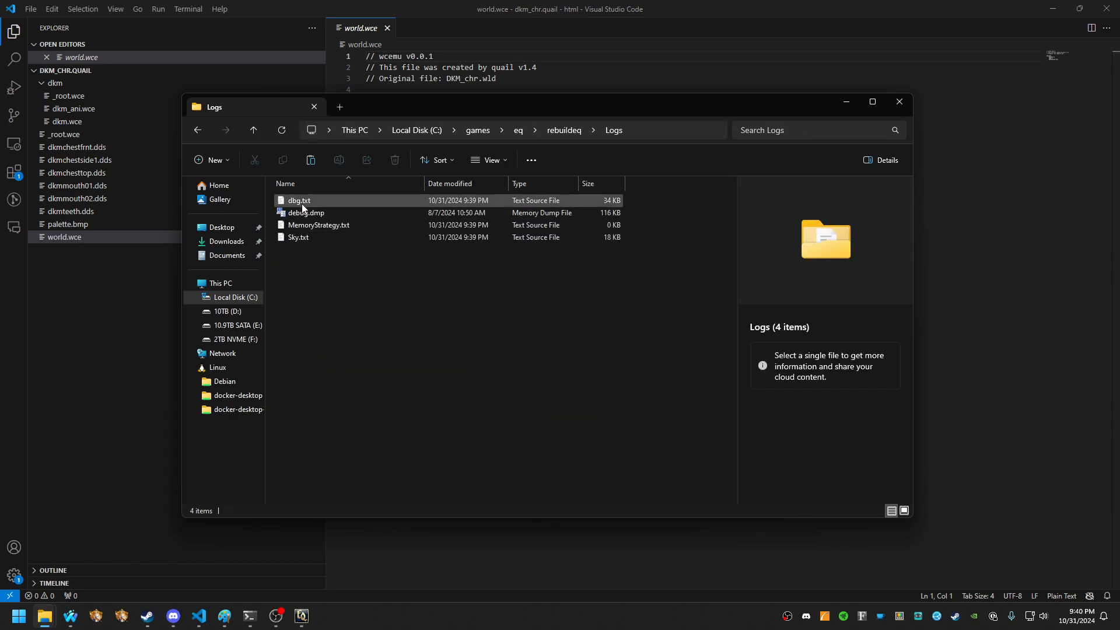
double_click(298, 201)
type("dkm")
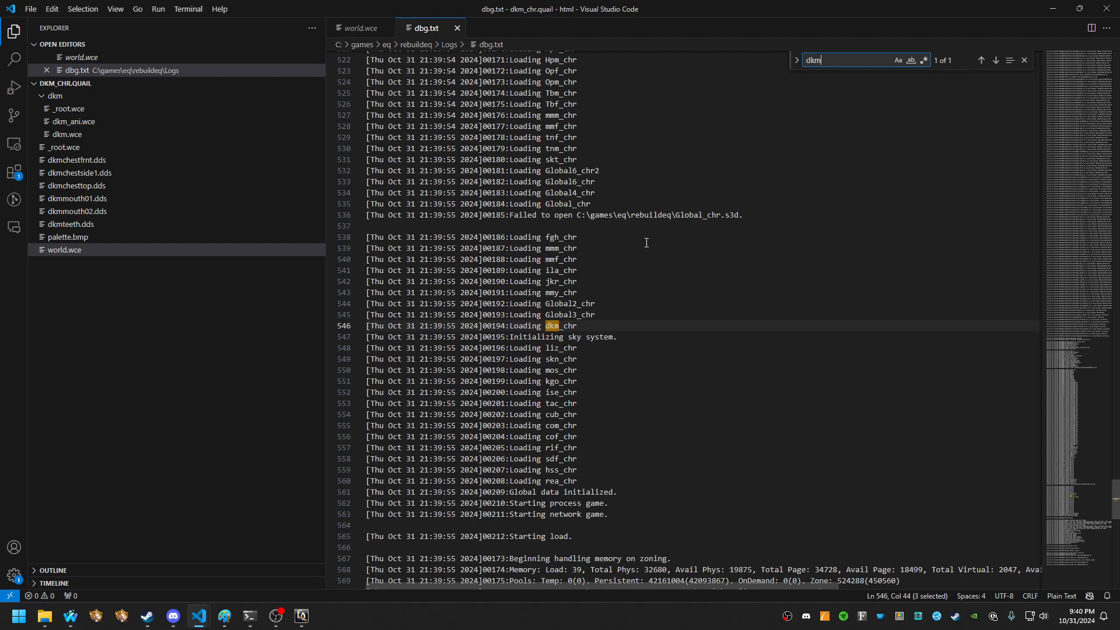
- Leave the dbg.txt log and return to EverQuest's character creation screen
key("alt+tab")
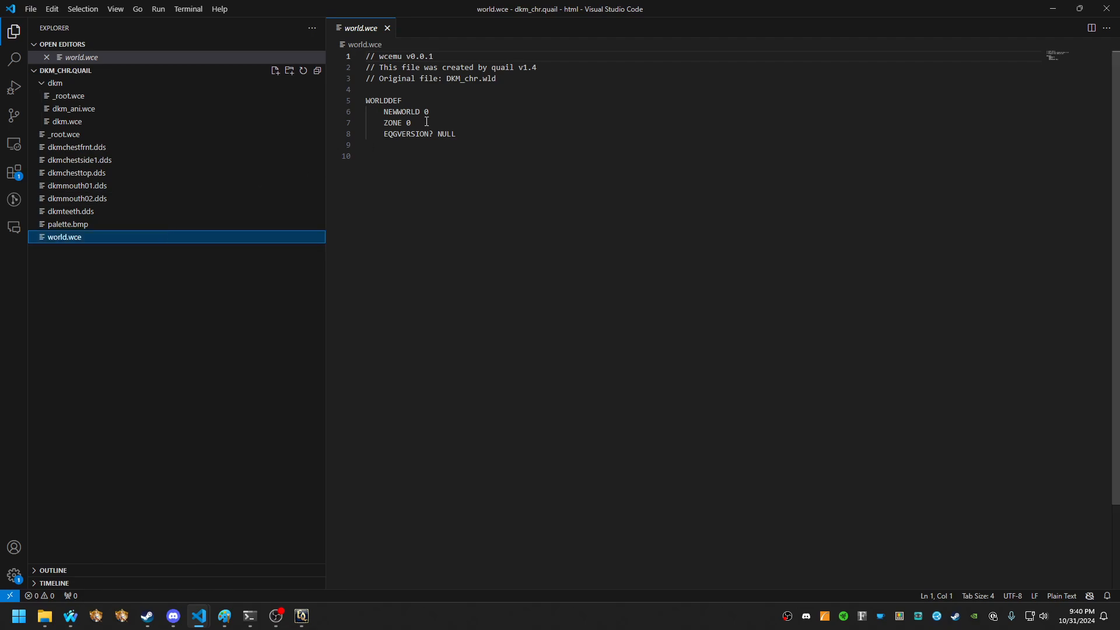
left_click(67, 134)
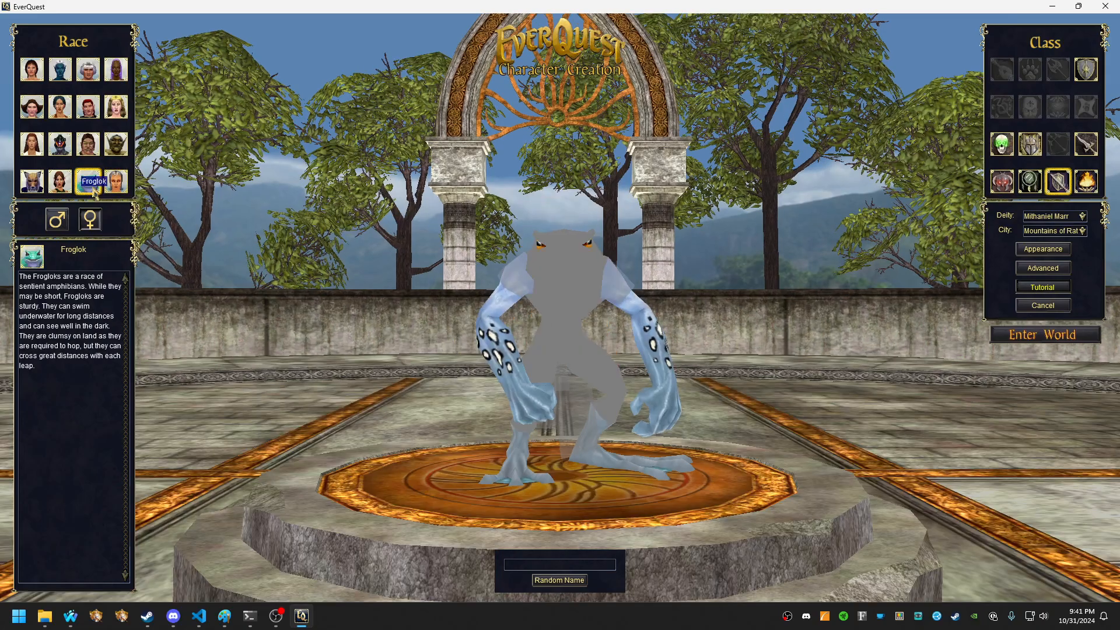
- Show the Drakkin race with the rebuilt dkm model, then return to Character Selection
left_click(114, 182)
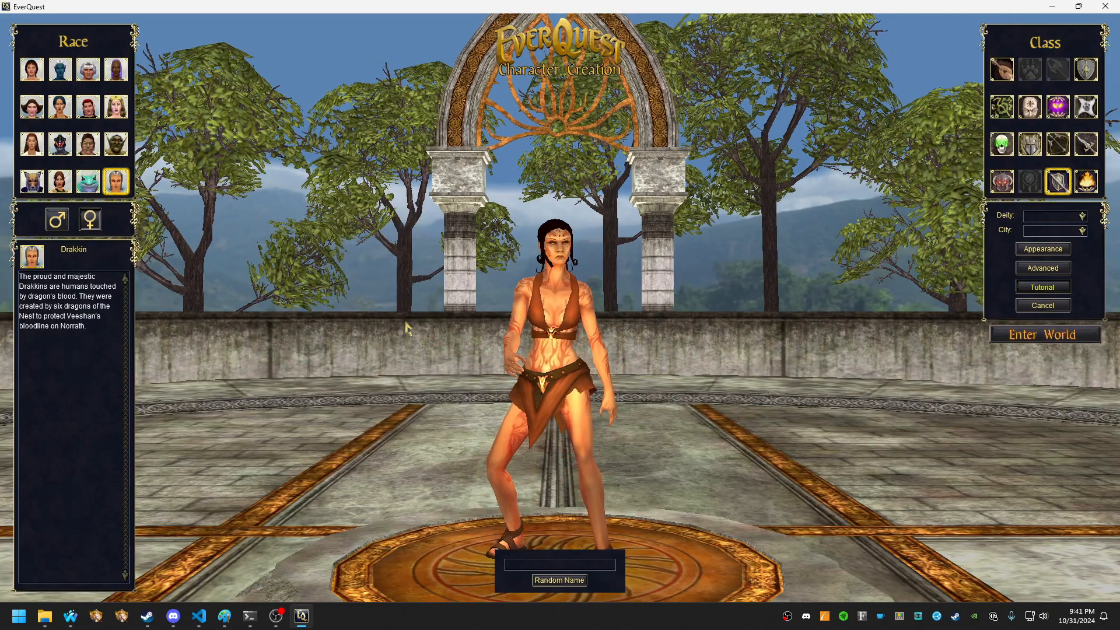
left_click(56, 219)
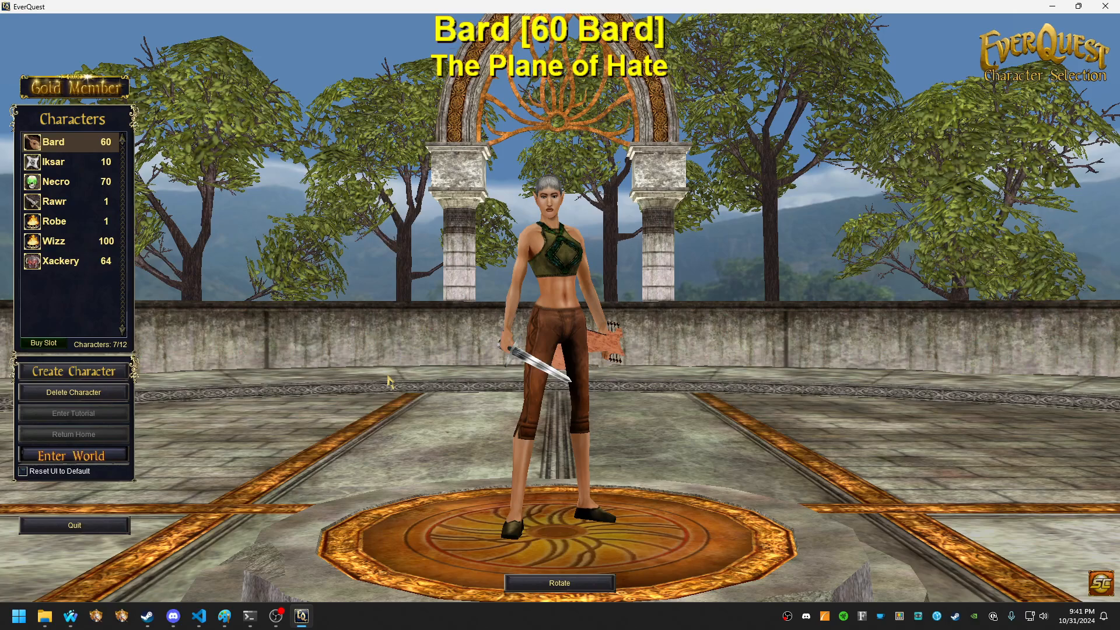
- Enter the world as the selected level 60 Bard, reaching the loading screen
left_click(73, 456)
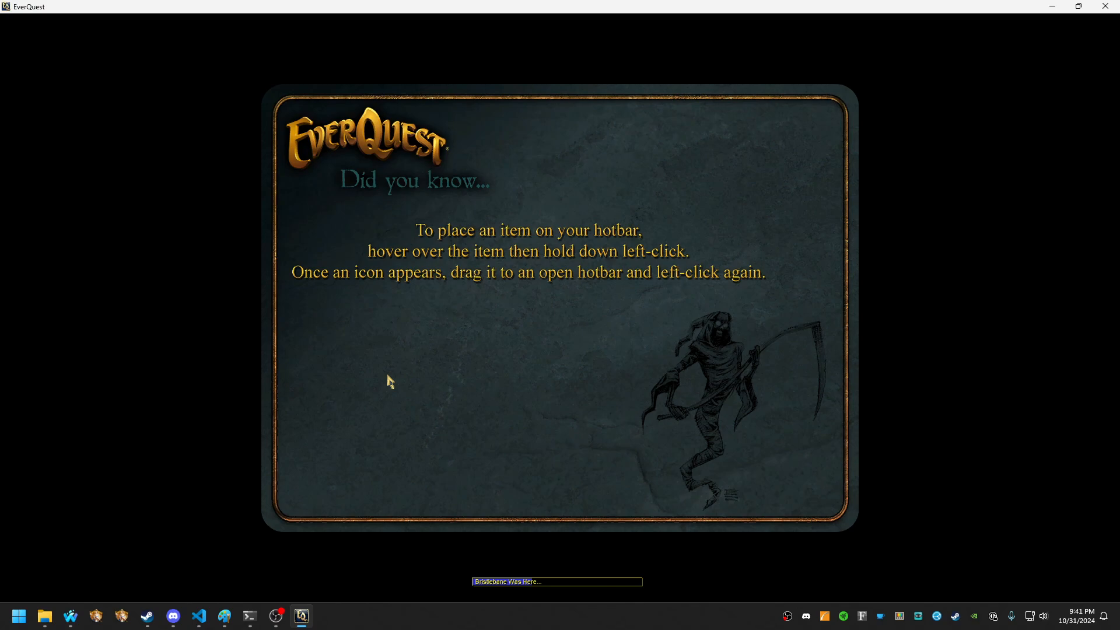
mouse_move(563, 418)
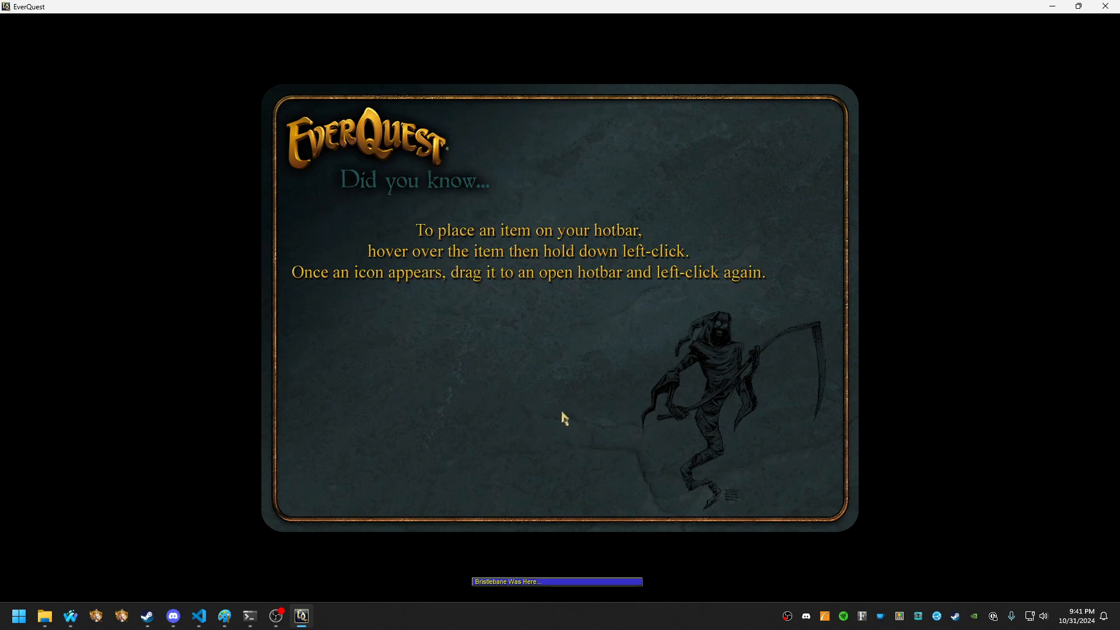
mouse_move(560, 413)
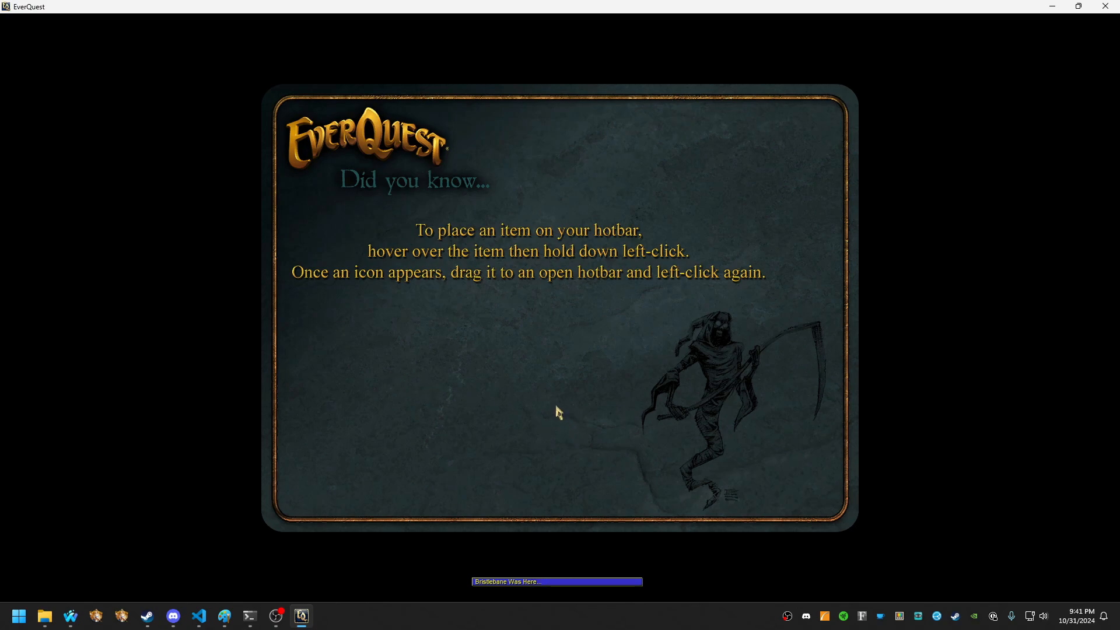